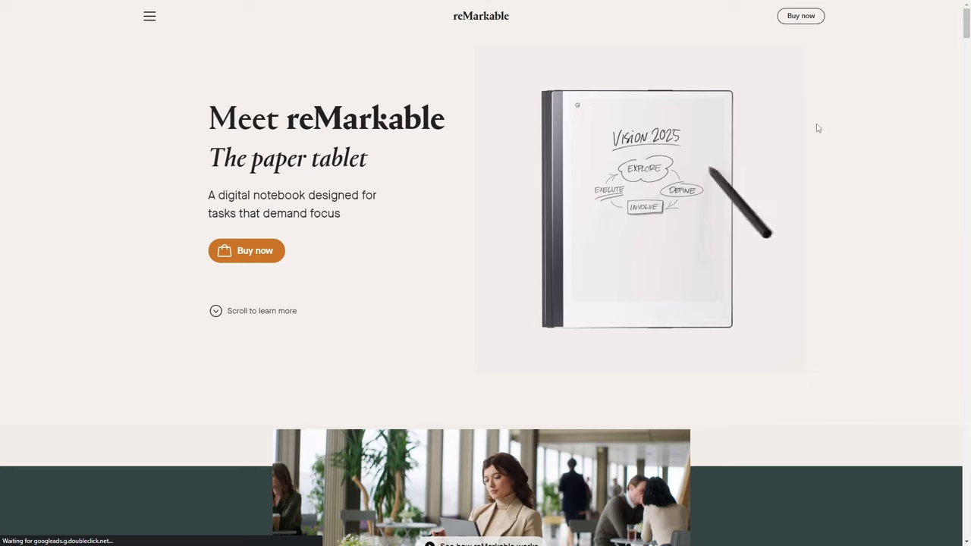
Step: Scroll the reMarkable and Supernote A5 X pages, then the YouTube 'best e-ink tablets' results
{"action": "scroll", "scroll_direction": "down", "scroll_amount": 3}
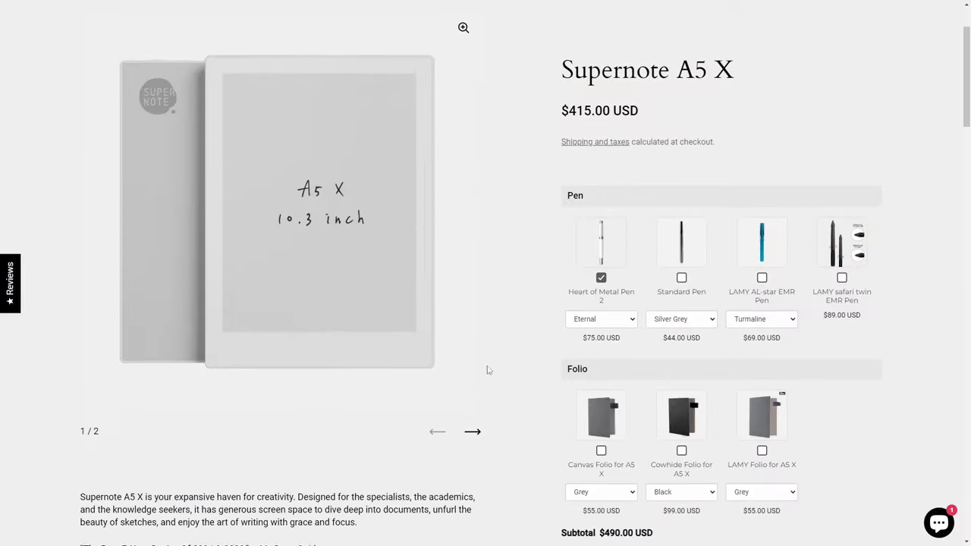
{"action": "left_click", "coordinate": [471, 431]}
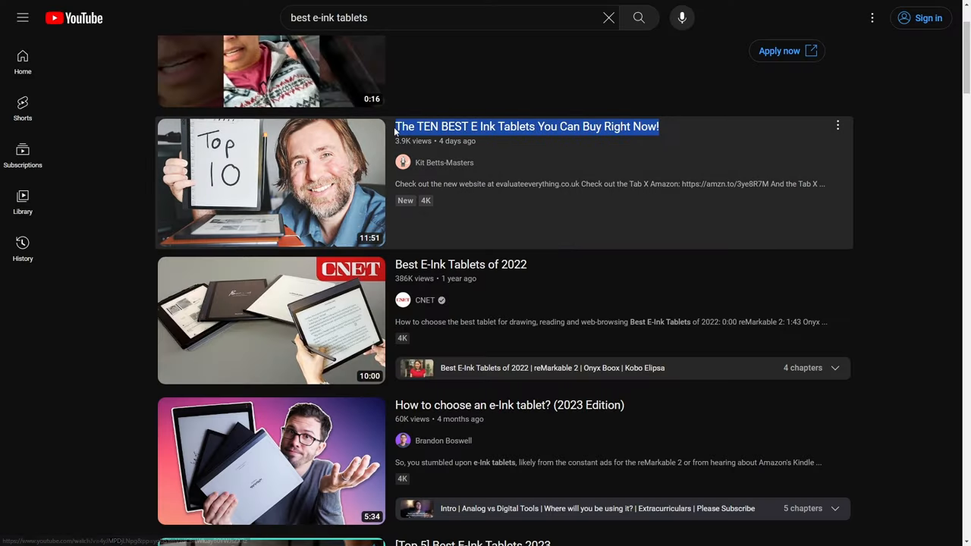
{"action": "scroll", "scroll_direction": "down", "scroll_amount": 3}
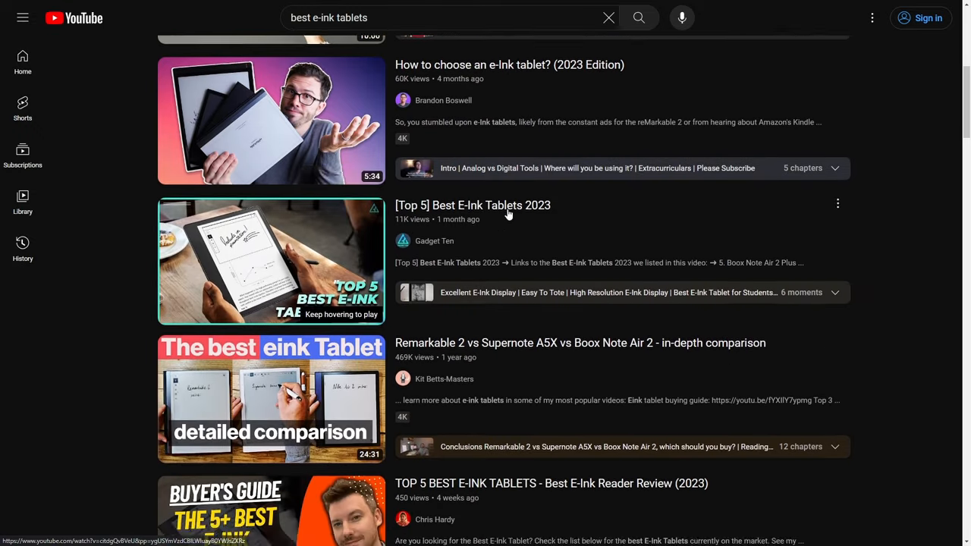
{"action": "scroll", "scroll_direction": "down", "scroll_amount": 3}
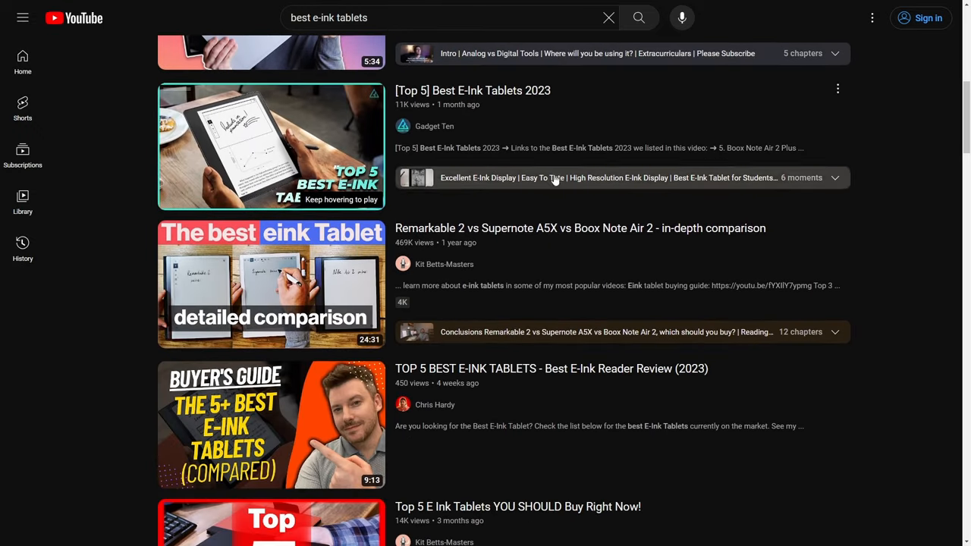
{"action": "scroll", "scroll_direction": "down", "scroll_amount": 3}
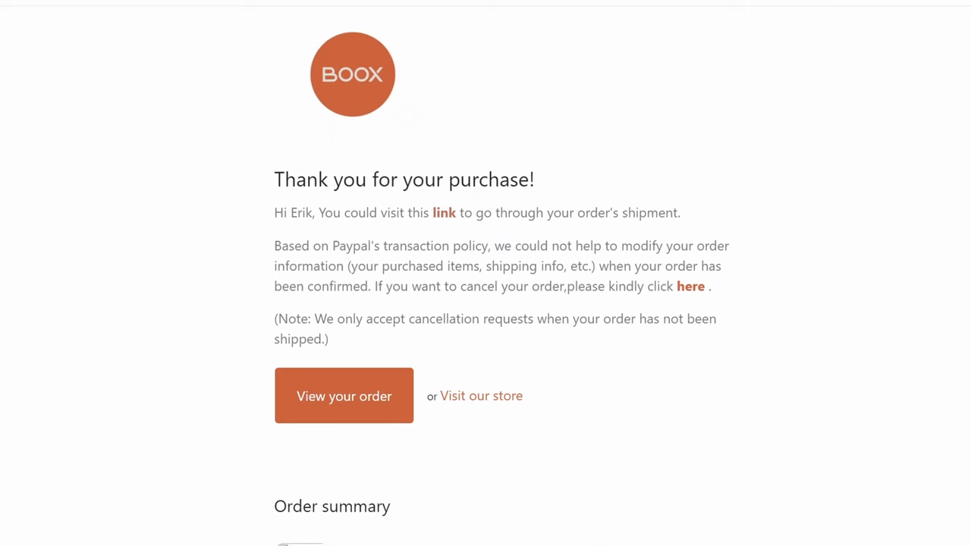
Step: Scroll to the Tab Ultra C order summary, then play the $599.99 Amazon listing video
{"action": "scroll", "scroll_direction": "down", "scroll_amount": 3}
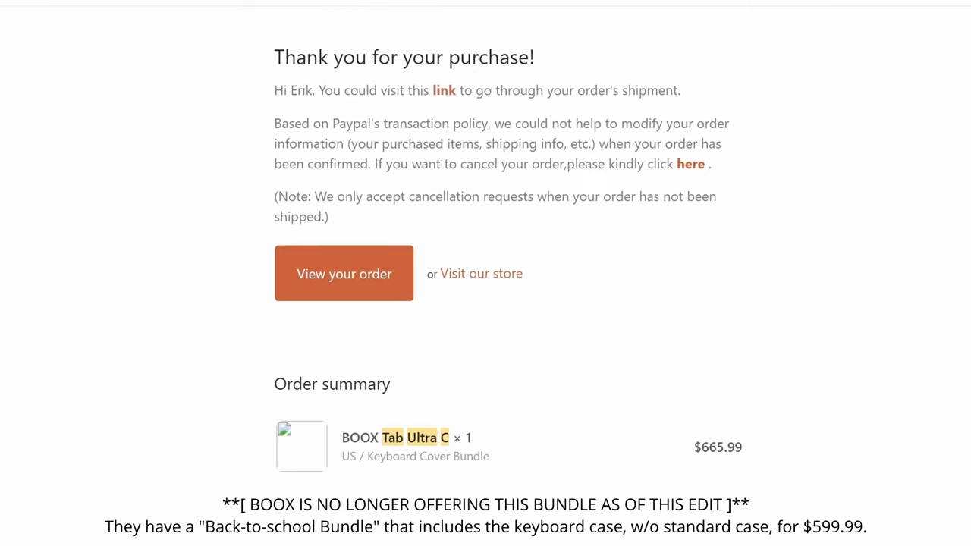
{"action": "scroll", "scroll_direction": "down", "scroll_amount": 3}
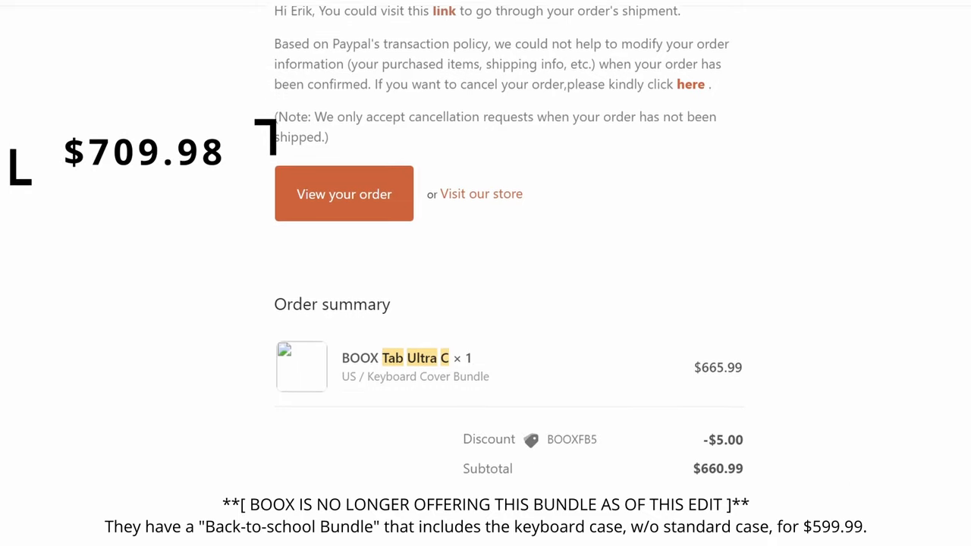
{"action": "scroll", "scroll_direction": "down", "scroll_amount": 3}
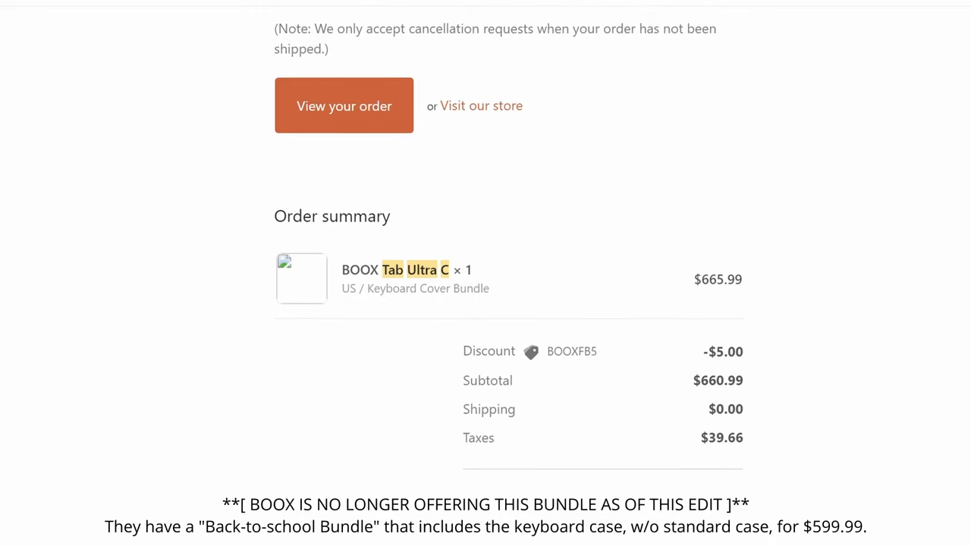
{"action": "scroll", "scroll_direction": "down", "scroll_amount": 3}
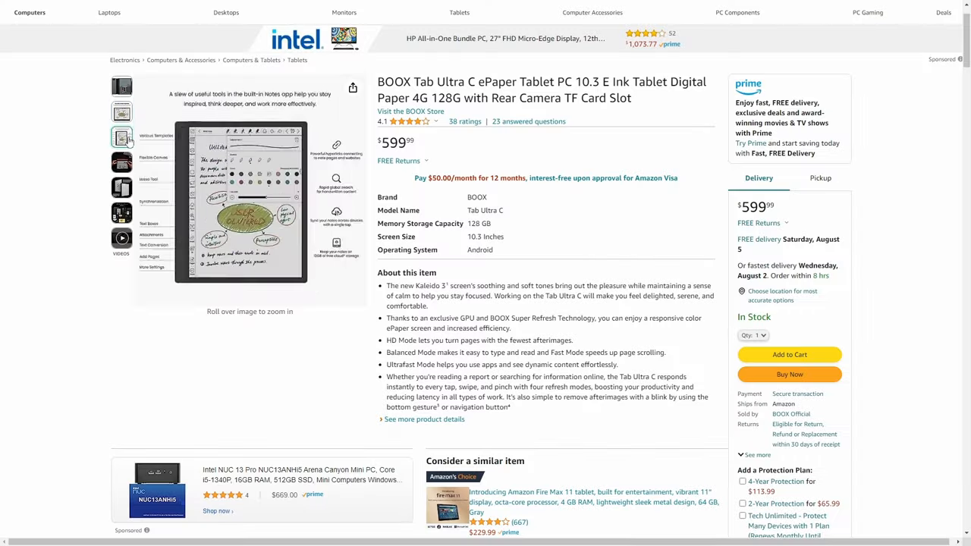
{"action": "left_click", "coordinate": [121, 238]}
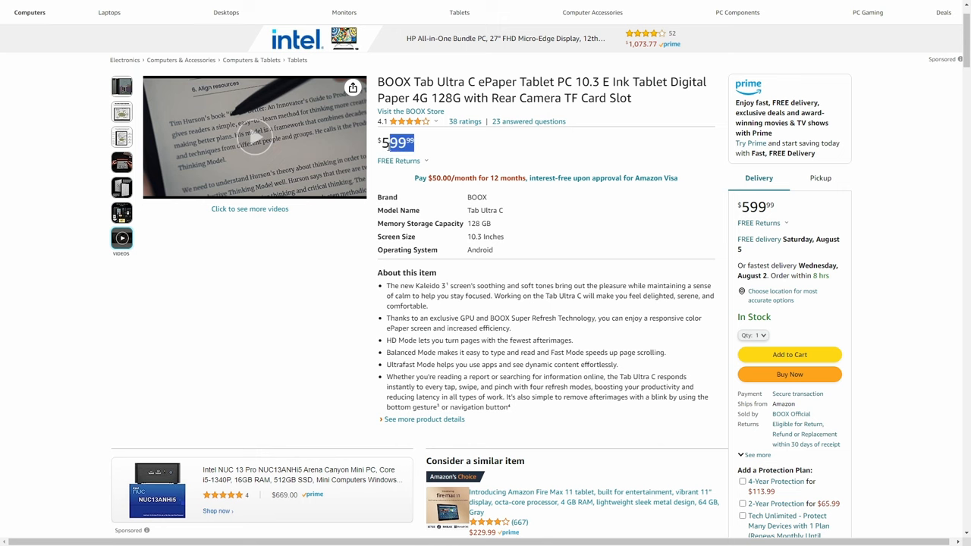
{"action": "scroll", "scroll_direction": "down", "scroll_amount": 3}
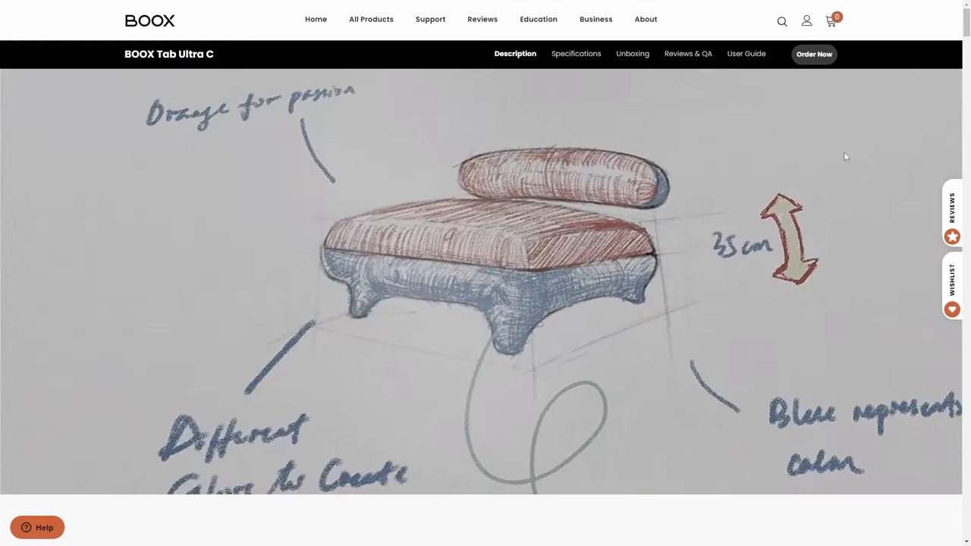
Step: Open the Tab Ultra C Order Now options and enlarge the Standard Bundle image
{"action": "left_click", "coordinate": [814, 54]}
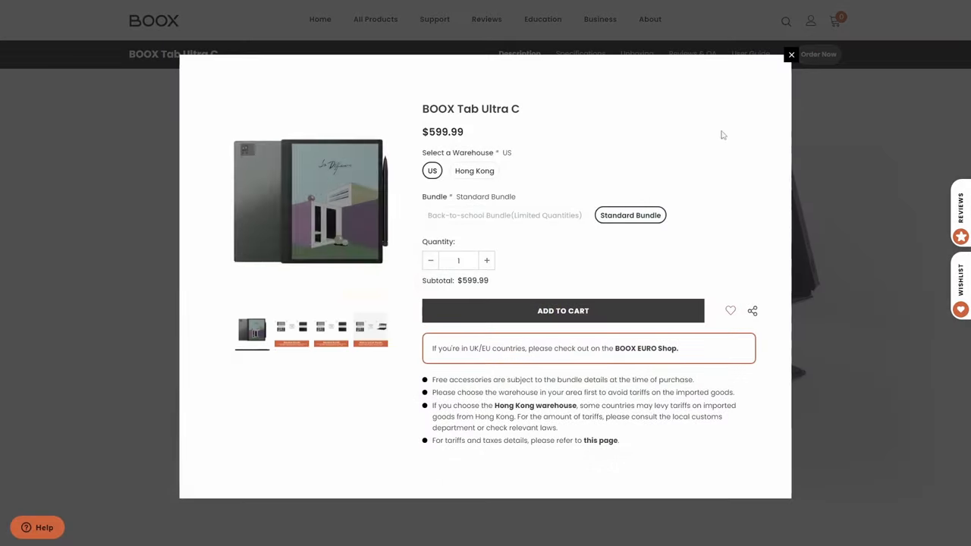
{"action": "left_click", "coordinate": [291, 331]}
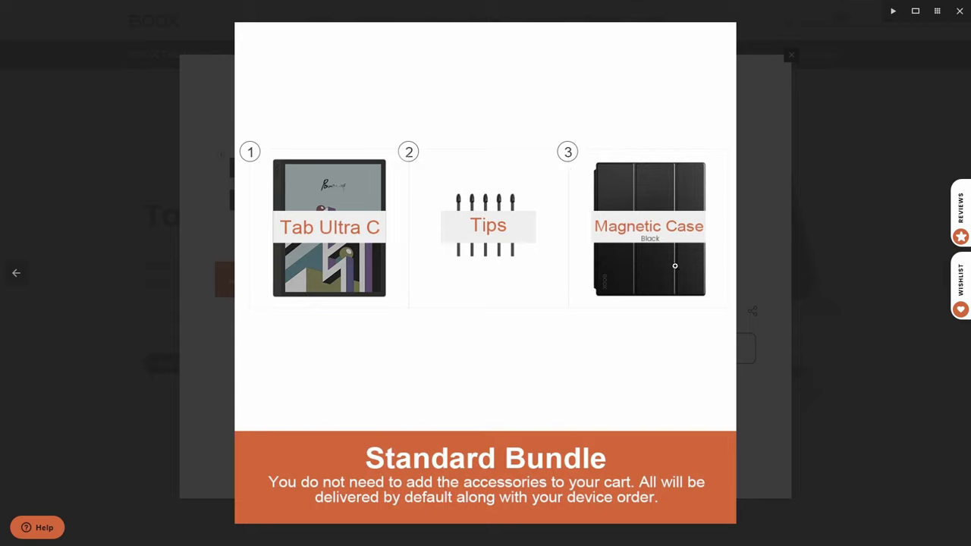
{"action": "mouse_move", "coordinate": [703, 273]}
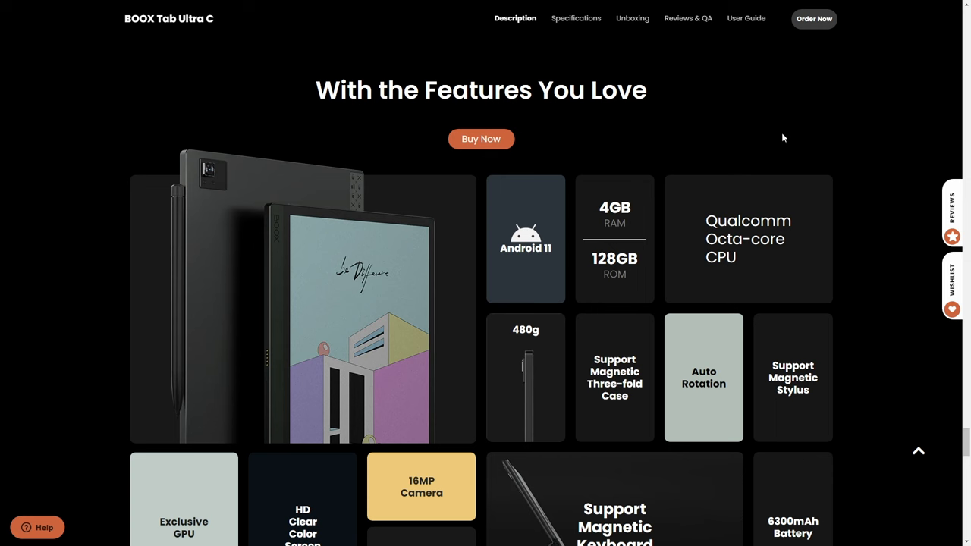
Step: Select the 'Qualcomm Octa-core CPU' text in the BOOX features section
{"action": "left_click_drag", "start_coordinate": [705, 220], "coordinate": [747, 257]}
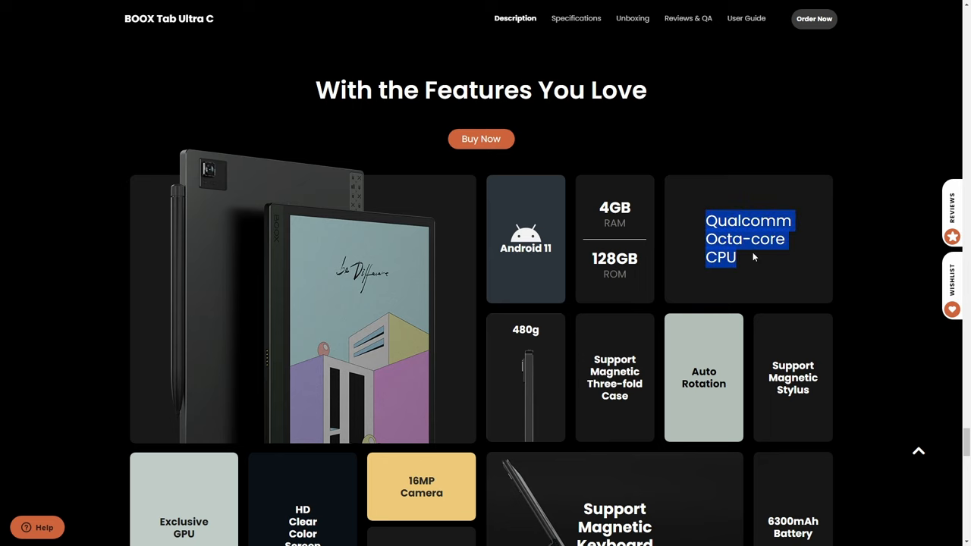
{"action": "scroll", "scroll_direction": "down", "scroll_amount": 3}
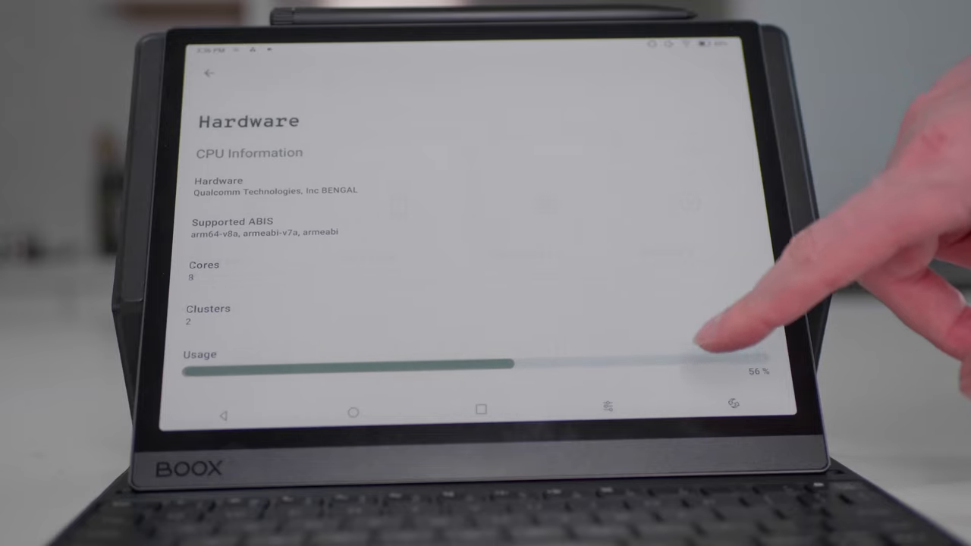
Step: Scroll from CPU details to Memory, showing 3.8 GB RAM and 128 GB Internal Storage
{"action": "scroll", "scroll_direction": "down", "scroll_amount": 3}
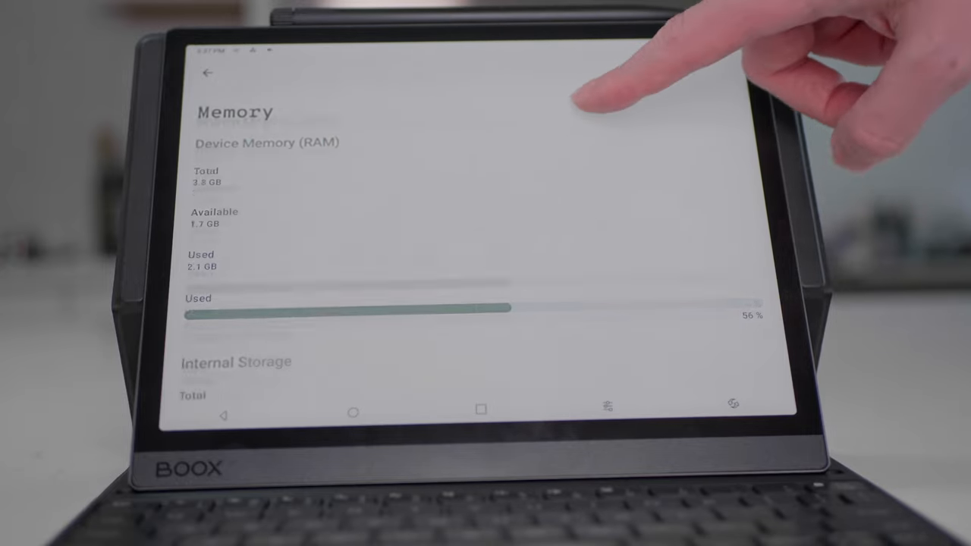
{"action": "scroll", "scroll_direction": "down", "scroll_amount": 3}
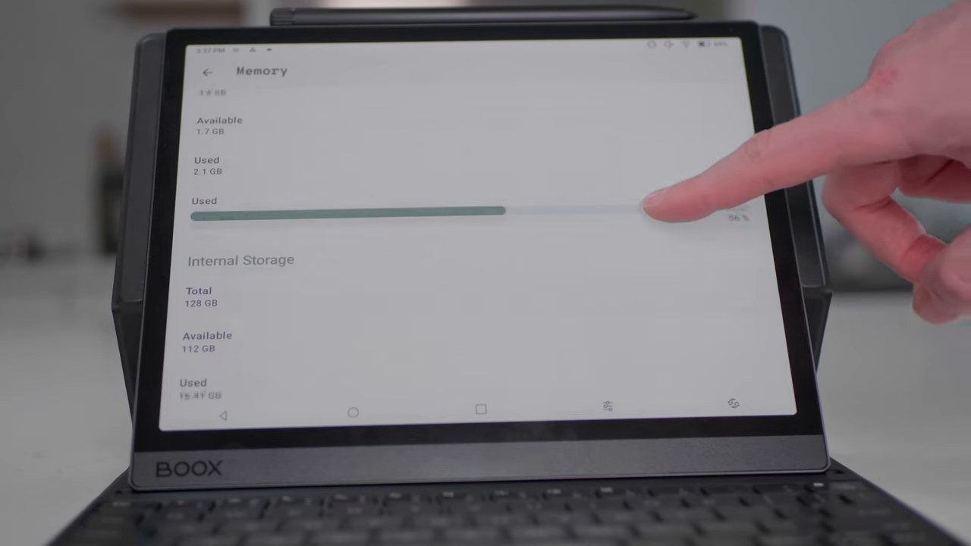
{"action": "scroll", "scroll_direction": "down", "scroll_amount": 3}
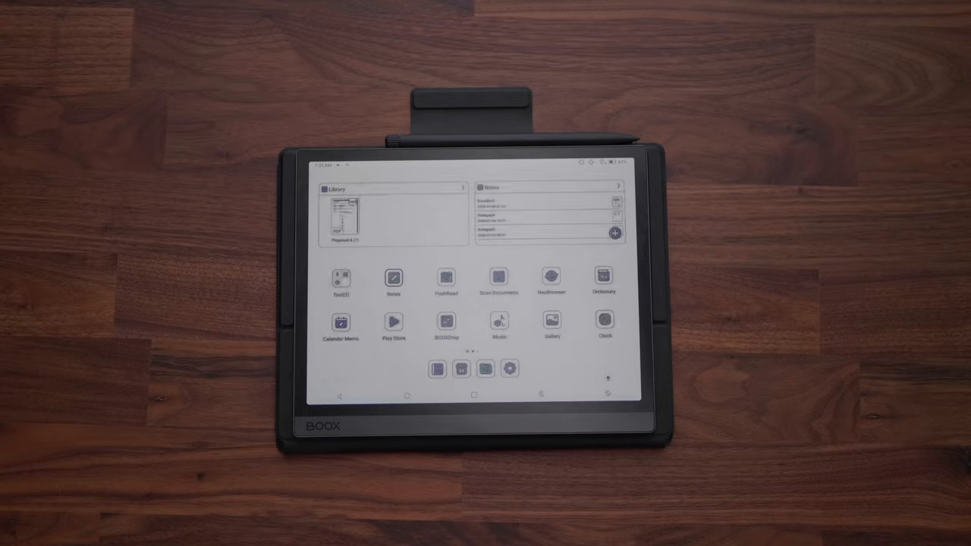
Step: Open the Google app's Discover feed of news article cards
{"action": "left_click", "coordinate": [393, 278]}
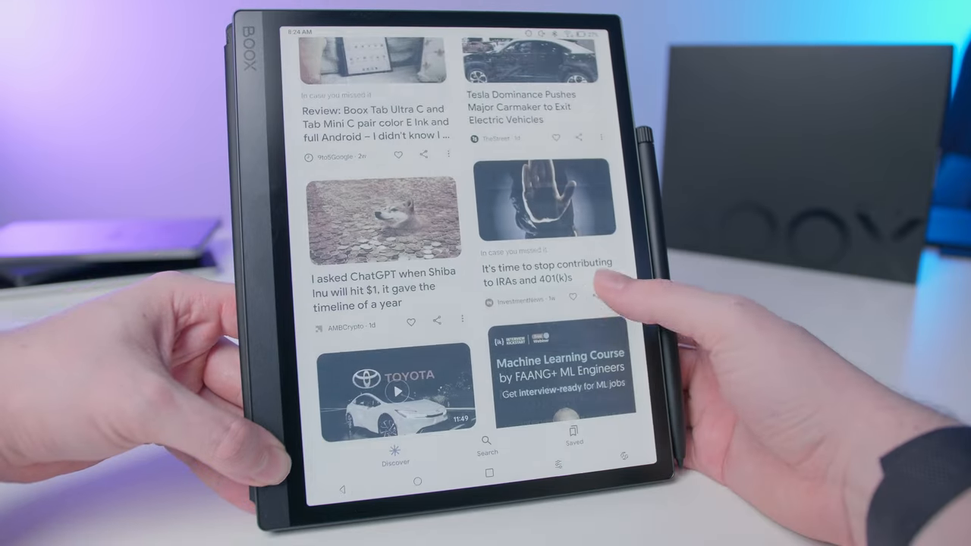
Step: Lower Vividness Enhancement to 24, then start a new Notepad4 handwriting note
{"action": "scroll", "scroll_direction": "down", "scroll_amount": 3}
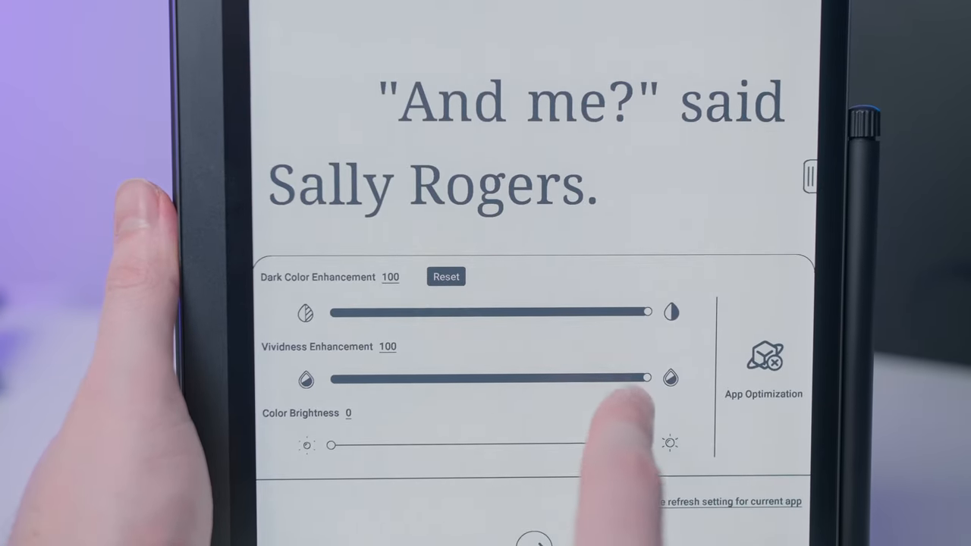
{"action": "left_click_drag", "start_coordinate": [644, 378], "coordinate": [406, 377]}
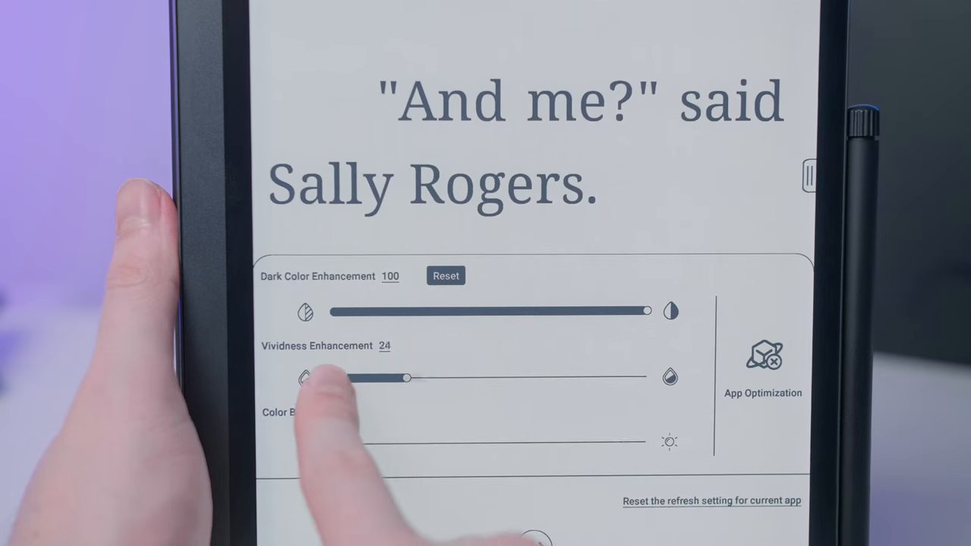
{"action": "left_click", "coordinate": [445, 275]}
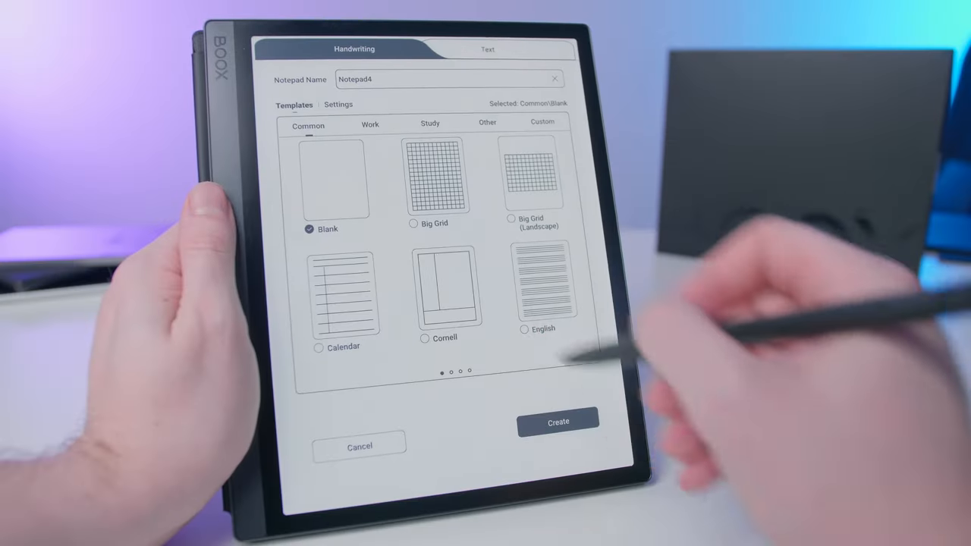
Step: Create Notepad4 from the Blank template and use the top toolbar
{"action": "left_click", "coordinate": [558, 422]}
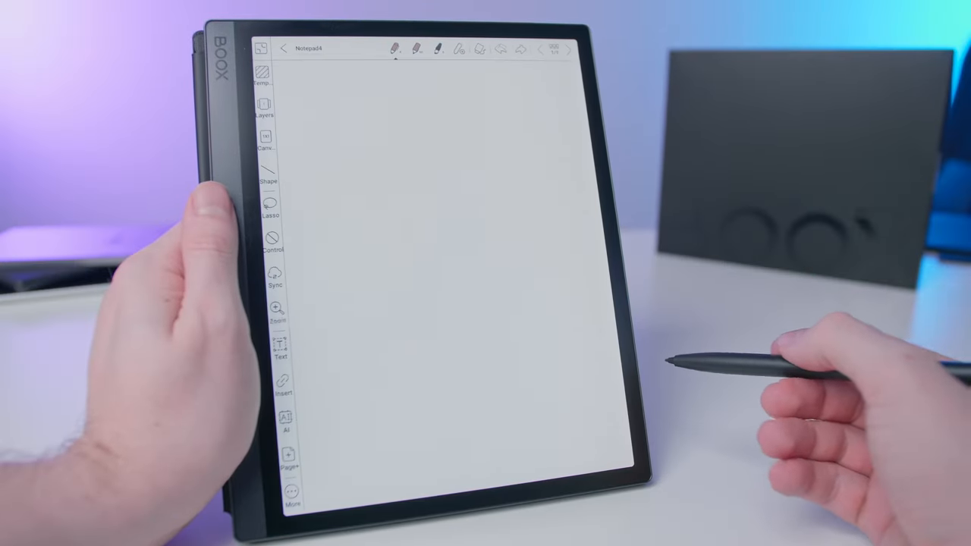
{"action": "left_click", "coordinate": [415, 49]}
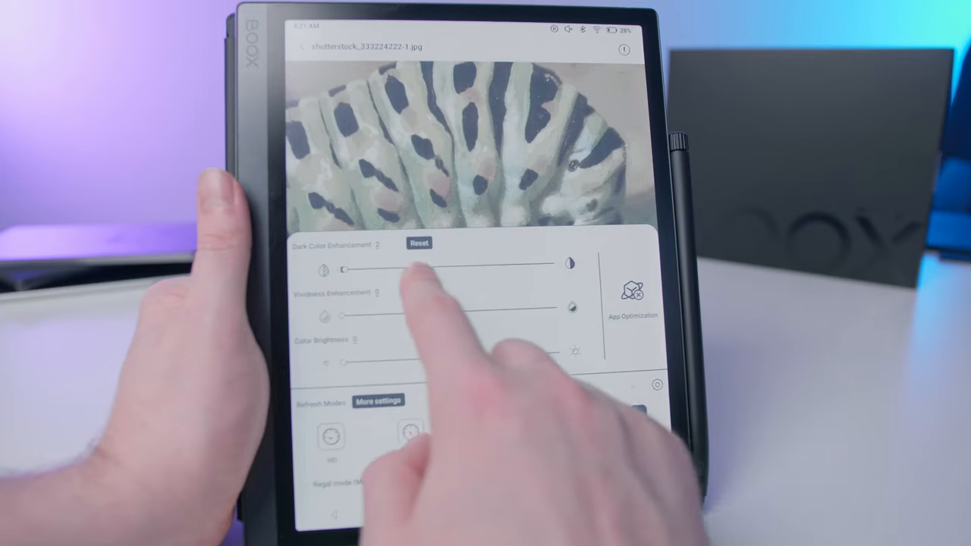
Step: Raise the Dark Color Enhancement slider for the caterpillar photo in E-Ink Center
{"action": "left_click_drag", "start_coordinate": [345, 269], "coordinate": [565, 264]}
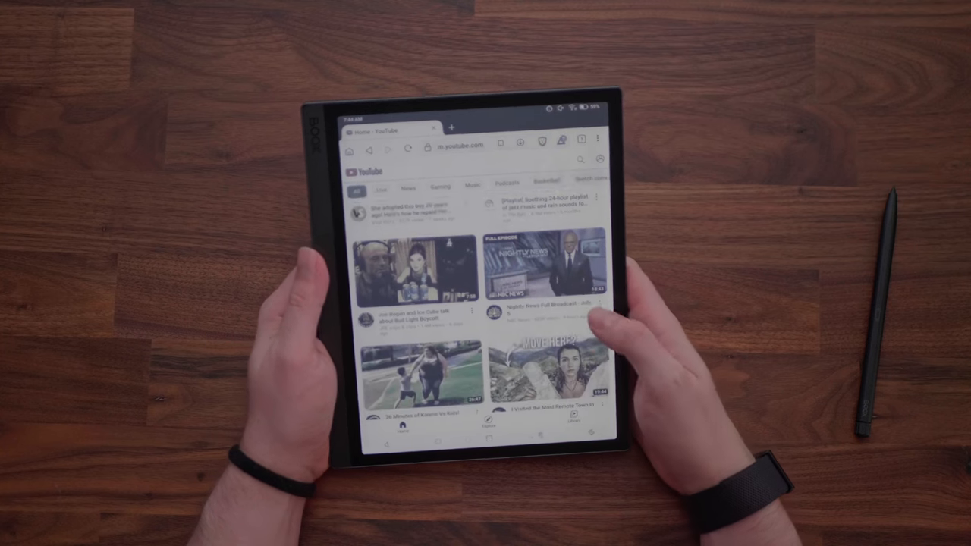
Step: Scroll through the Google News top story headlines in the browser
{"action": "scroll", "scroll_direction": "down", "scroll_amount": 3}
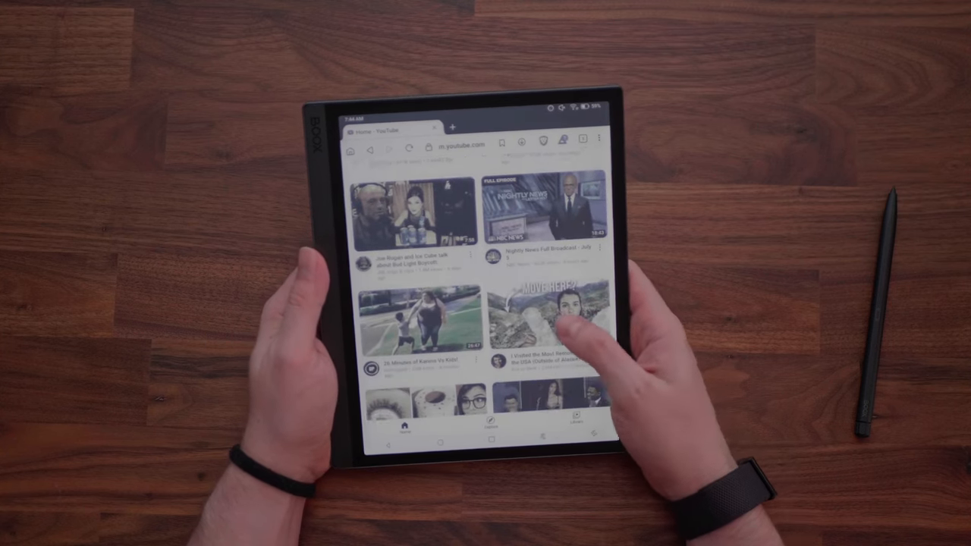
{"action": "scroll", "scroll_direction": "down", "scroll_amount": 3}
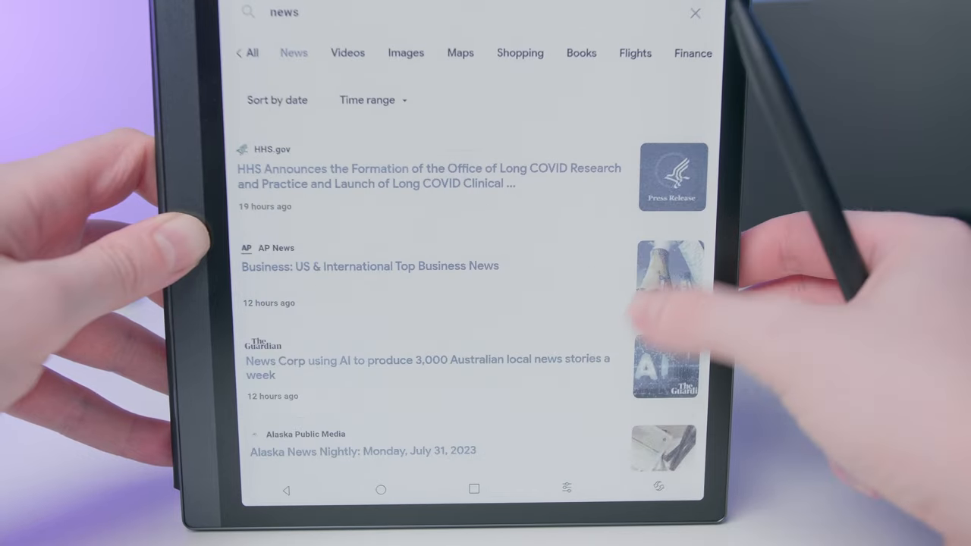
{"action": "scroll", "scroll_direction": "down", "scroll_amount": 3}
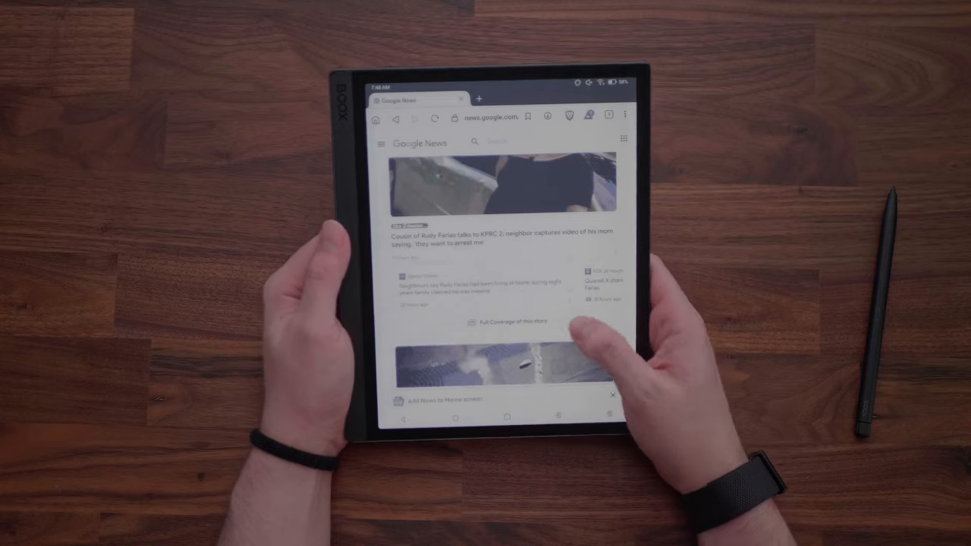
{"action": "scroll", "scroll_direction": "down", "scroll_amount": 3}
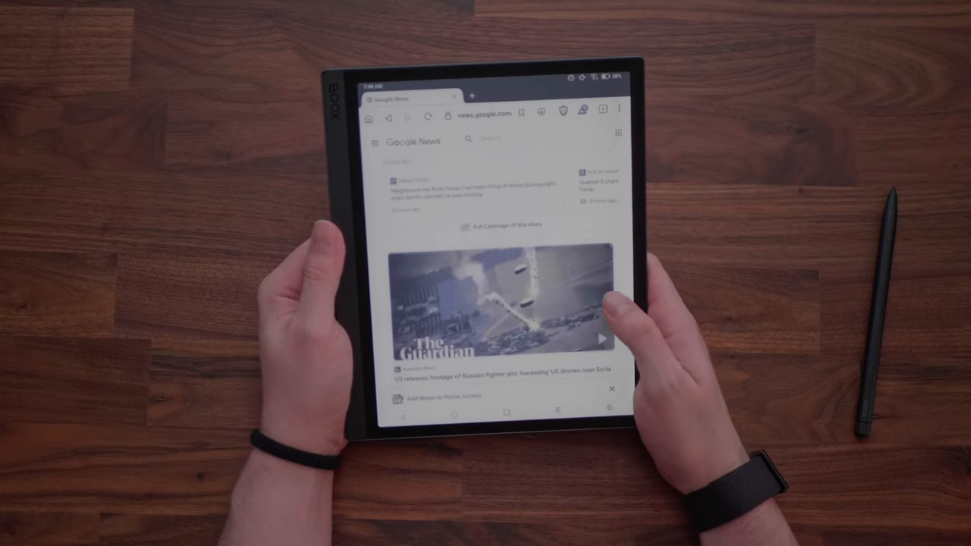
{"action": "left_click", "coordinate": [600, 338]}
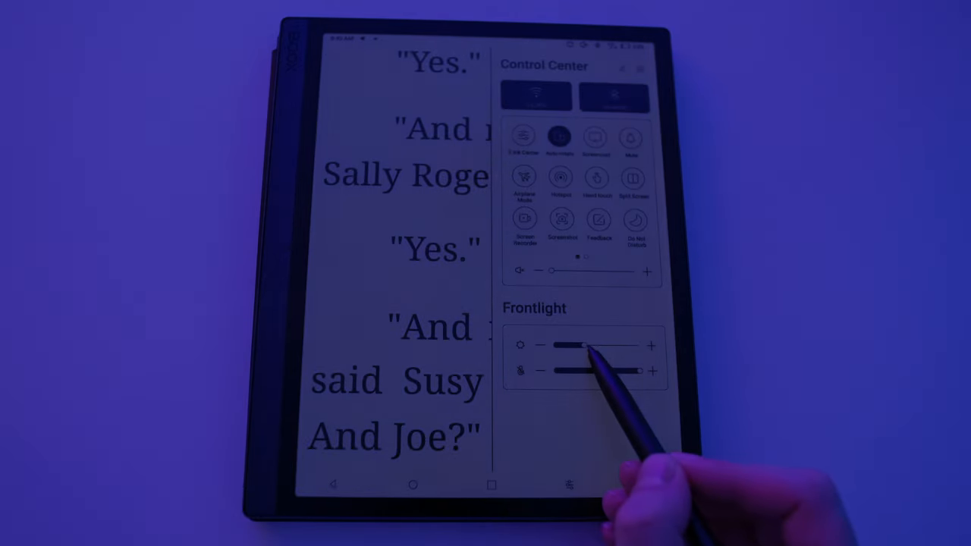
Step: Push the Control Center frontlight slider all the way to the + end
{"action": "left_click_drag", "start_coordinate": [588, 347], "coordinate": [606, 346]}
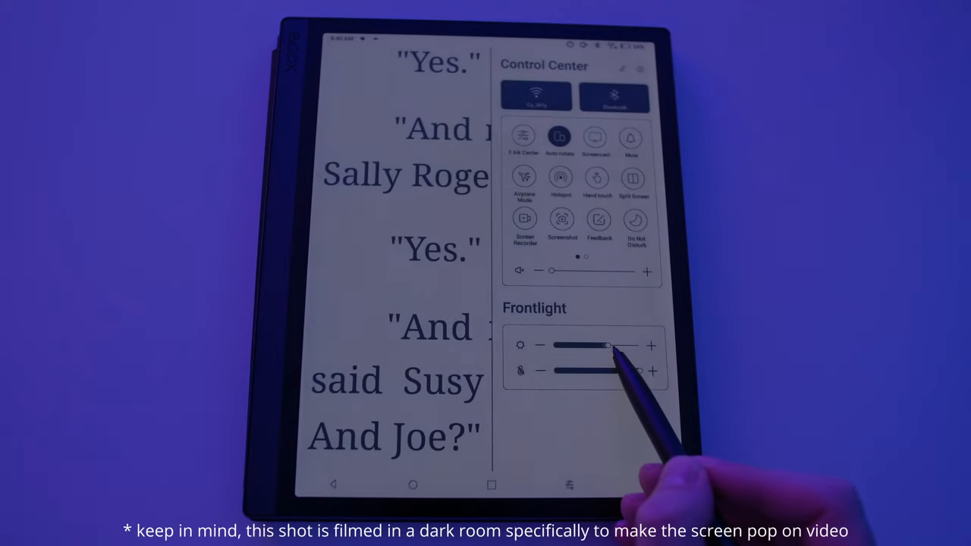
{"action": "left_click_drag", "start_coordinate": [606, 346], "coordinate": [639, 345]}
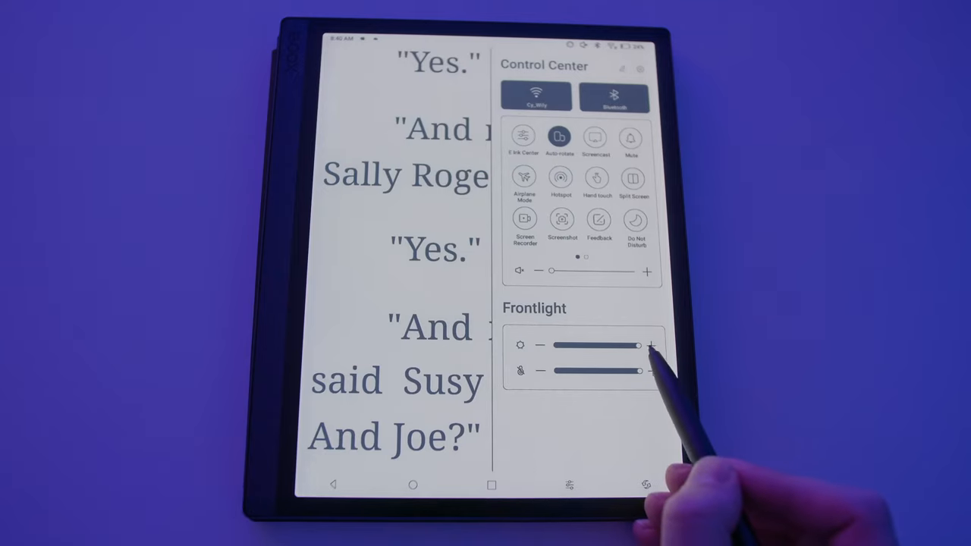
{"action": "left_click_drag", "start_coordinate": [640, 345], "coordinate": [588, 345]}
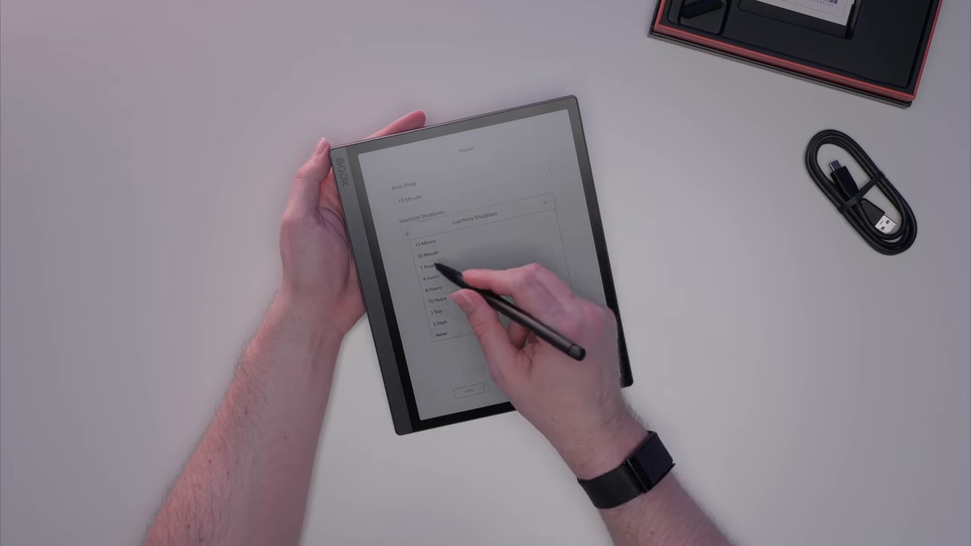
Step: Set Inactivity Shutdown to 1 Hour and confirm with OK
{"action": "left_click", "coordinate": [424, 267]}
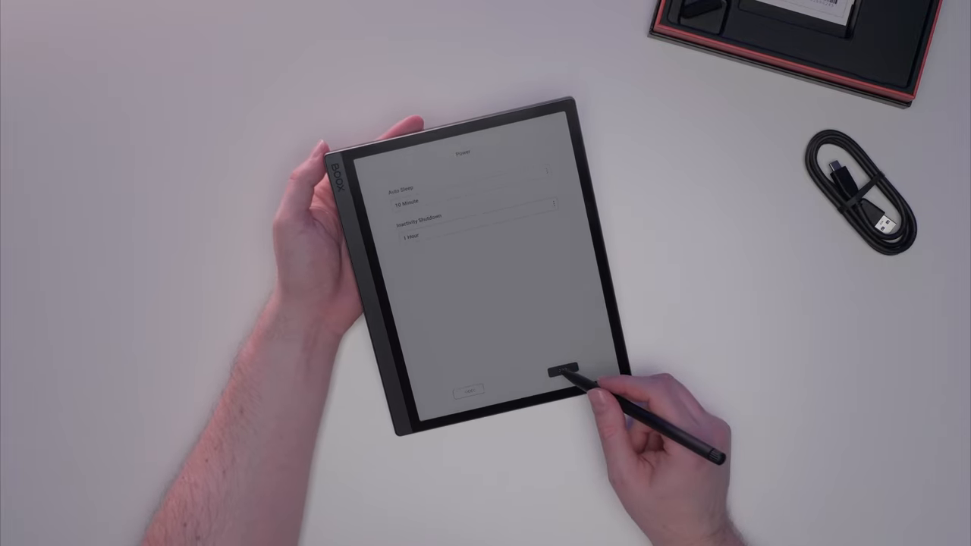
{"action": "left_click", "coordinate": [562, 369]}
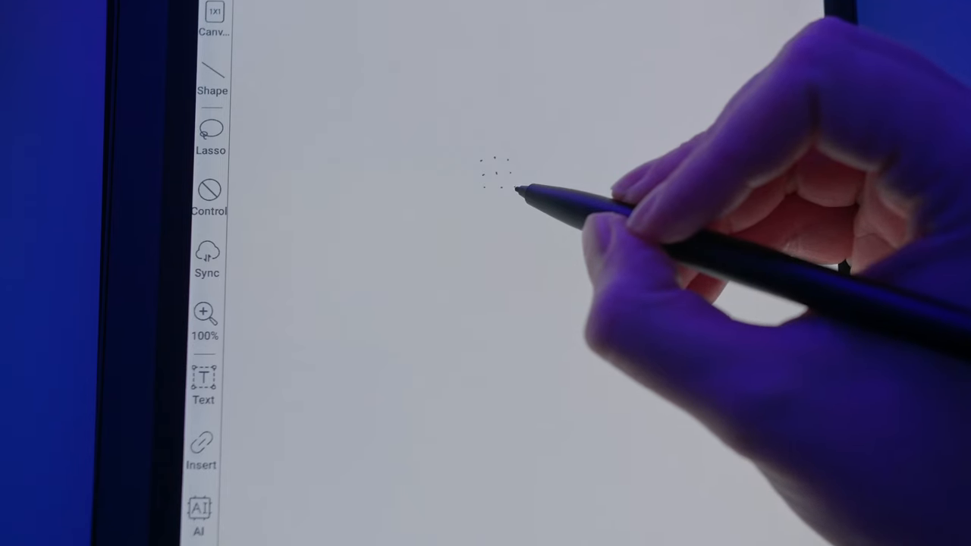
Step: Stipple a dot cluster and crosshatch grid, then switch the brush to Ballpoint Pen
{"action": "left_click_drag", "start_coordinate": [542, 205], "coordinate": [607, 137]}
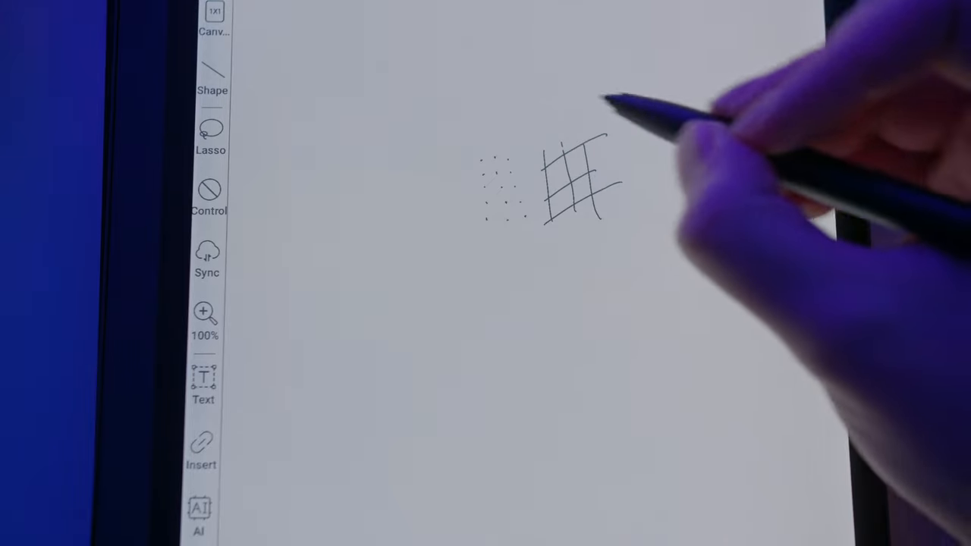
{"action": "left_click_drag", "start_coordinate": [622, 106], "coordinate": [663, 148]}
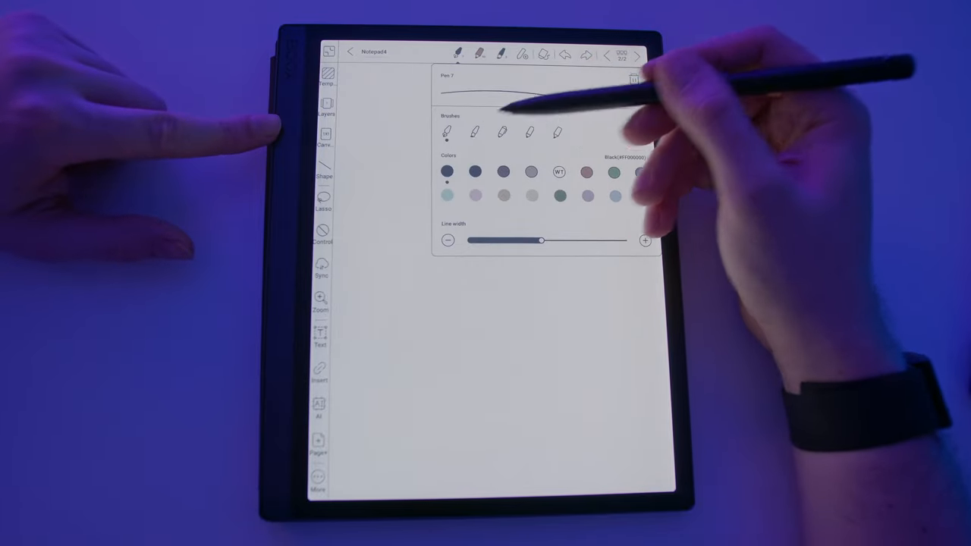
{"action": "left_click", "coordinate": [475, 131]}
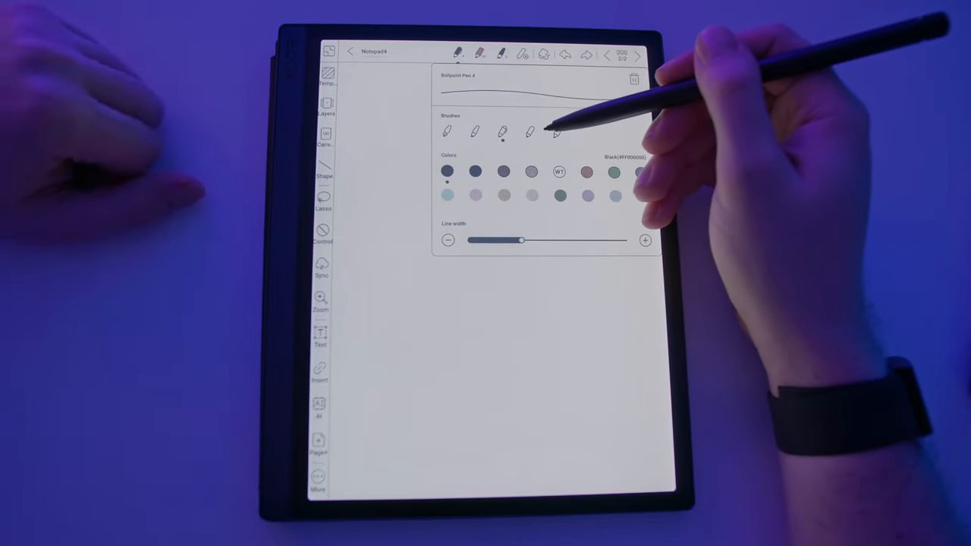
{"action": "left_click", "coordinate": [559, 130]}
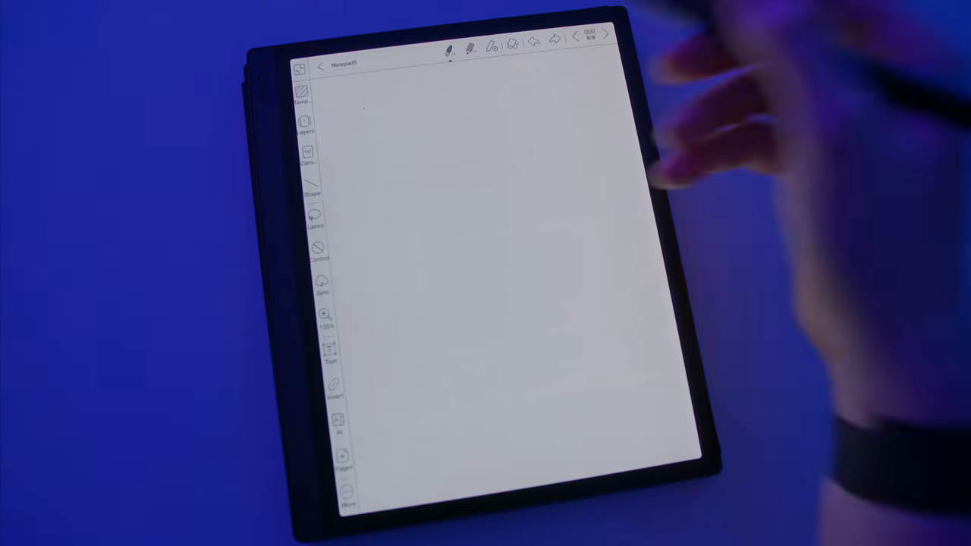
Step: Select the pen and draw a thick vertical stroke and a long curved stroke
{"action": "left_click", "coordinate": [447, 45]}
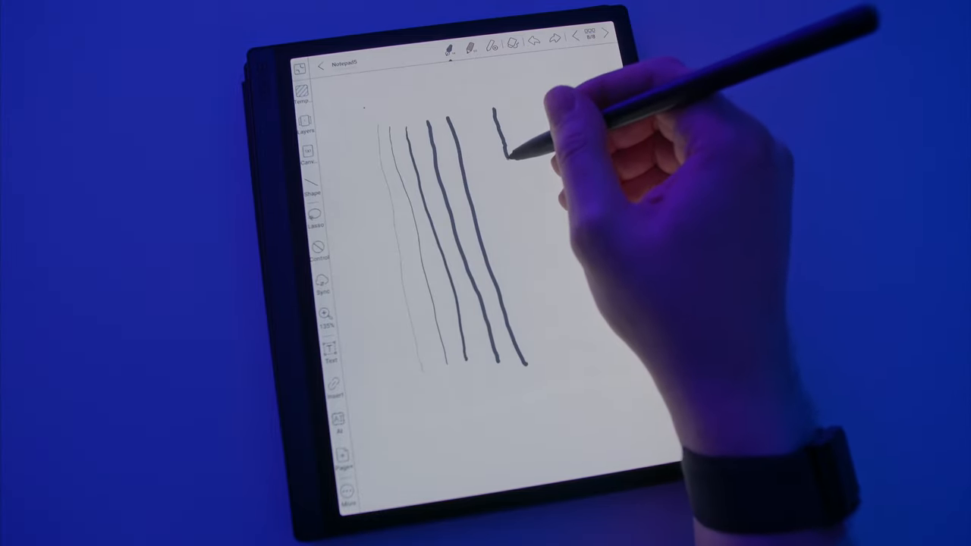
{"action": "left_click_drag", "start_coordinate": [501, 121], "coordinate": [527, 223]}
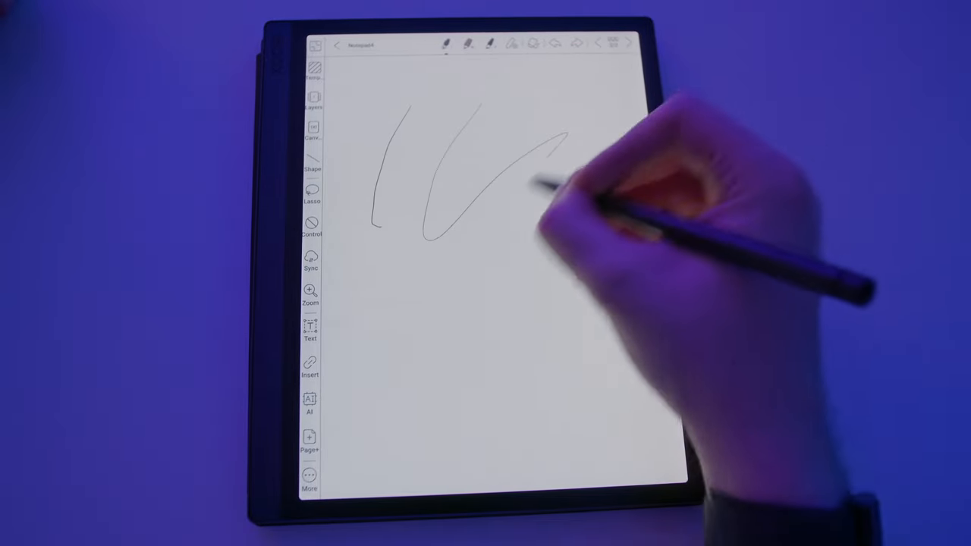
{"action": "left_click_drag", "start_coordinate": [531, 182], "coordinate": [471, 334]}
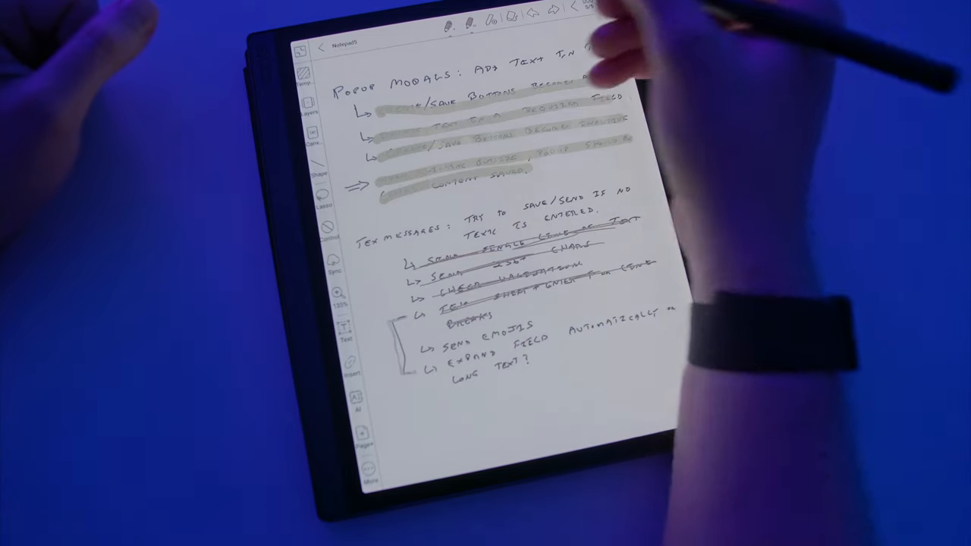
Step: Select the highlighter pen from the top toolbar
{"action": "left_click", "coordinate": [470, 20]}
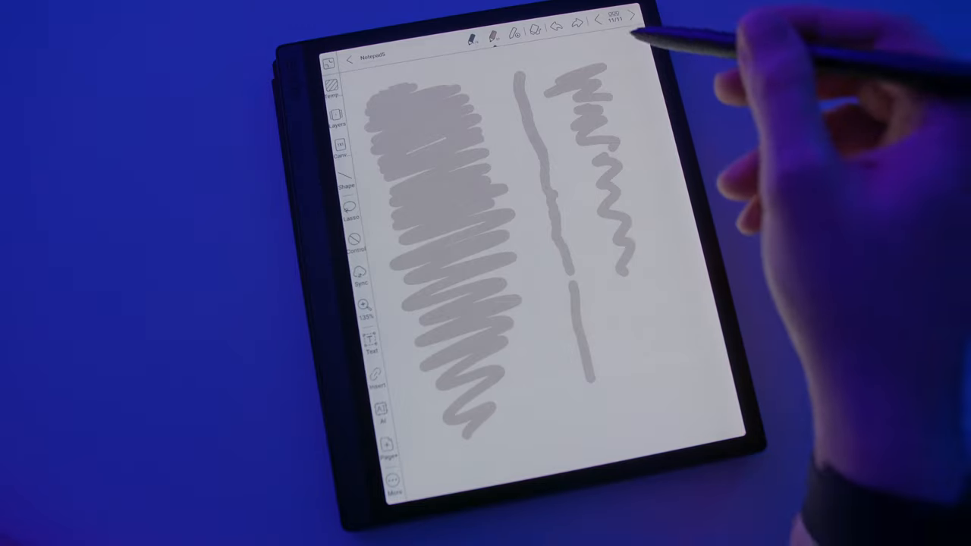
Step: Move to another notebook page and highlight the handwritten test line in grey
{"action": "left_click", "coordinate": [493, 32]}
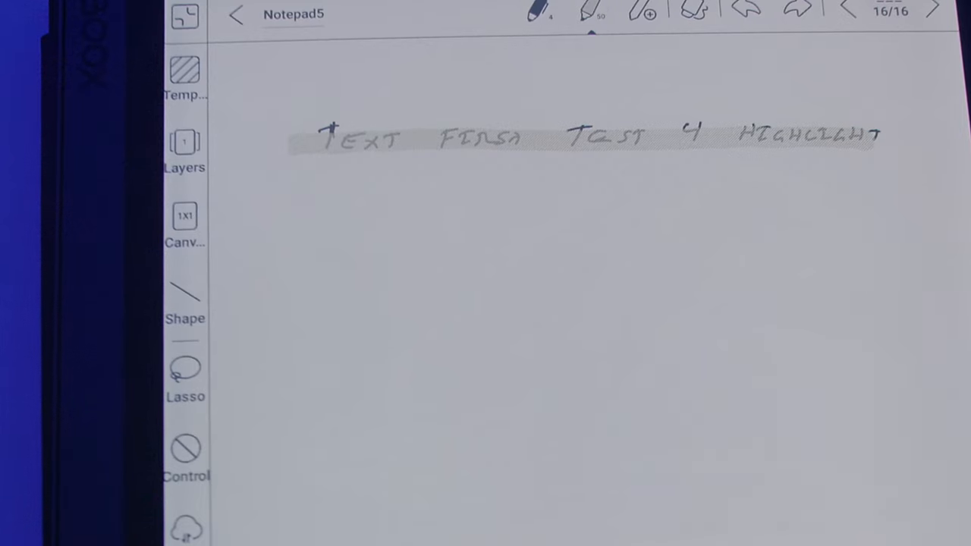
{"action": "left_click_drag", "start_coordinate": [281, 219], "coordinate": [880, 219]}
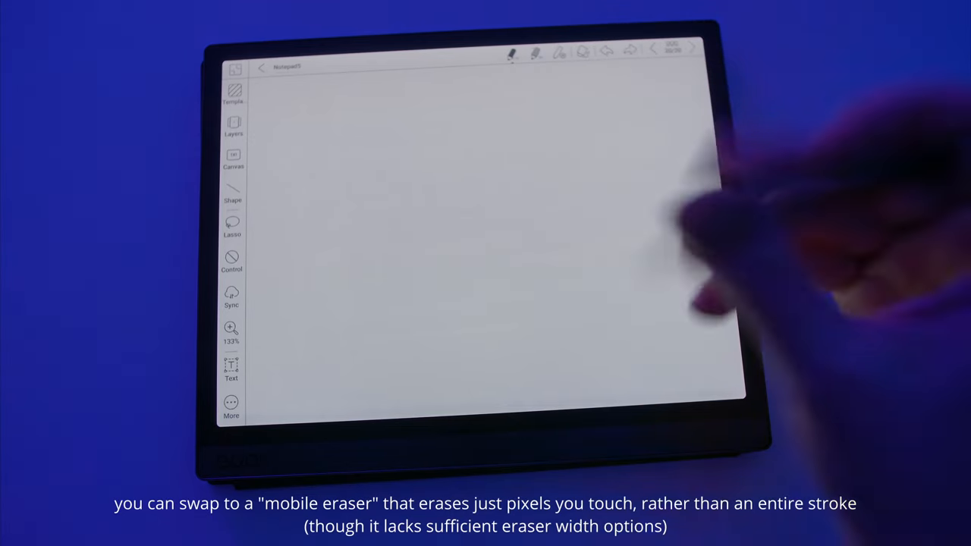
Step: Rub out the page's strokes with the mobile eraser
{"action": "left_click_drag", "start_coordinate": [485, 122], "coordinate": [371, 265]}
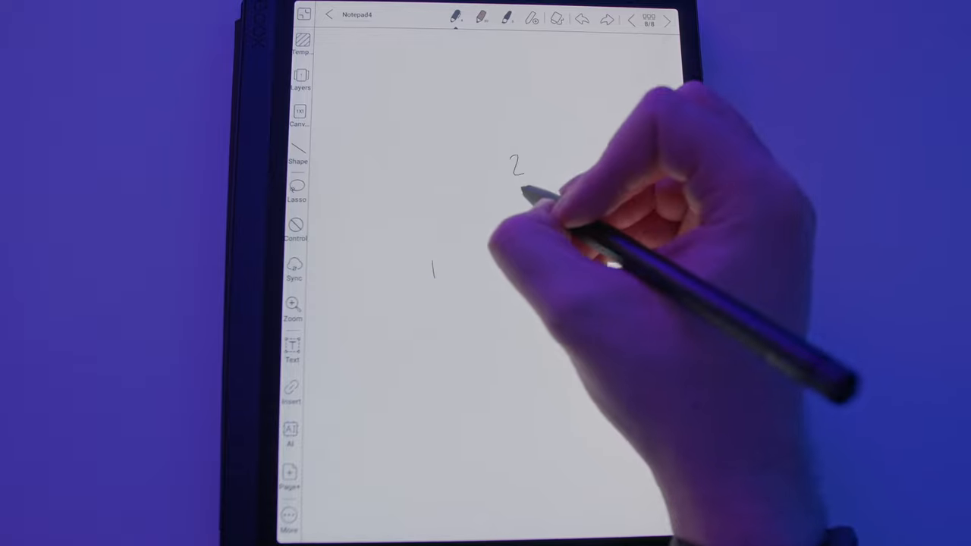
Step: Write the number 2, then add a mark, a long line, a zigzag and quick lines near the arrow
{"action": "left_click_drag", "start_coordinate": [500, 186], "coordinate": [474, 163]}
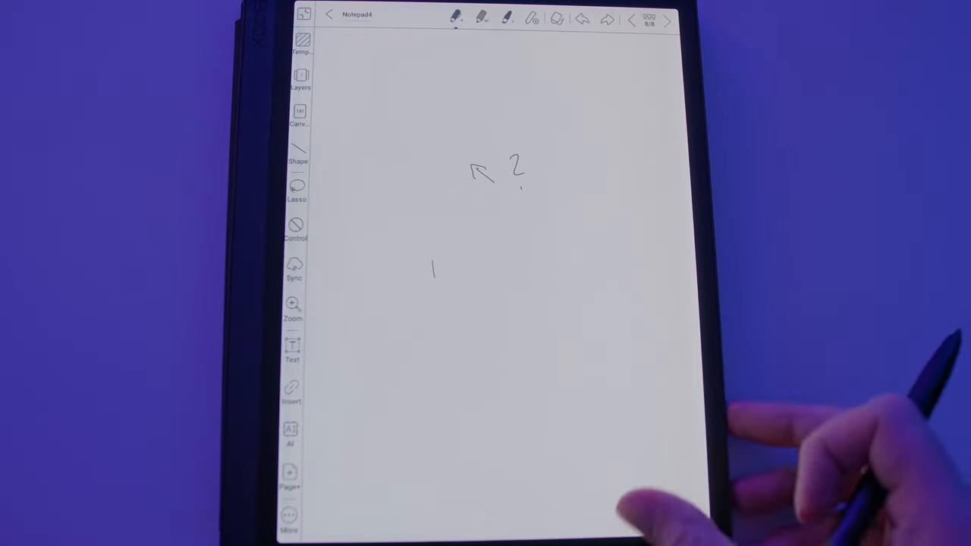
{"action": "left_click_drag", "start_coordinate": [436, 273], "coordinate": [447, 106]}
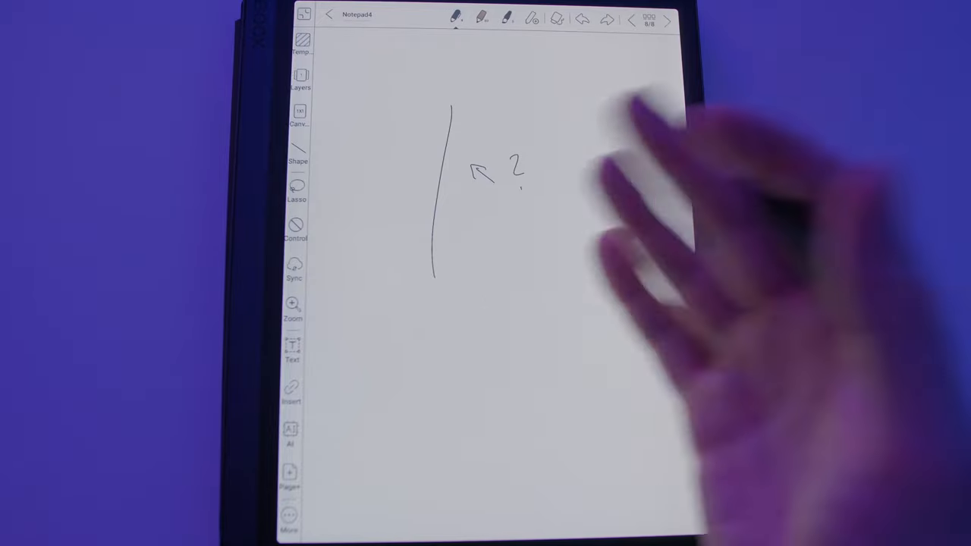
{"action": "left_click_drag", "start_coordinate": [504, 250], "coordinate": [546, 227]}
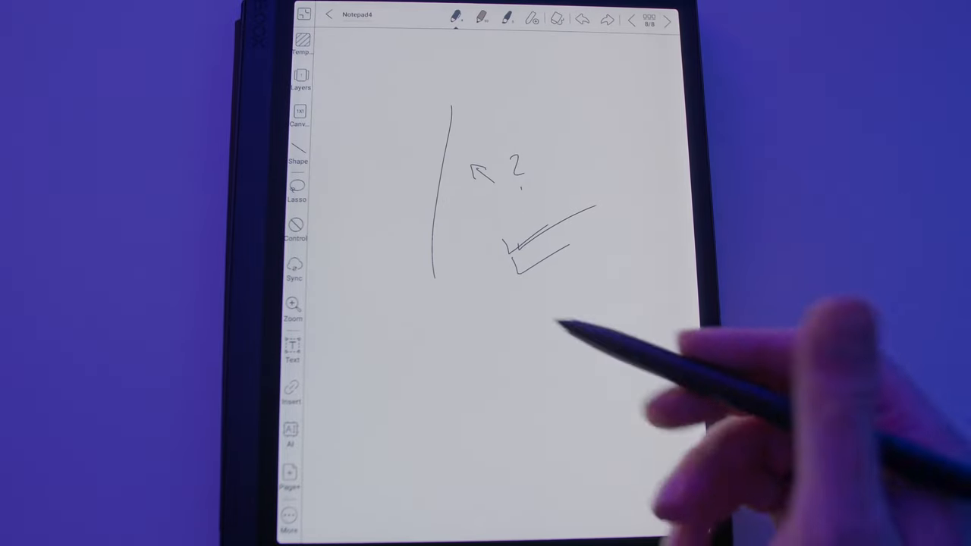
{"action": "left_click_drag", "start_coordinate": [538, 333], "coordinate": [588, 311]}
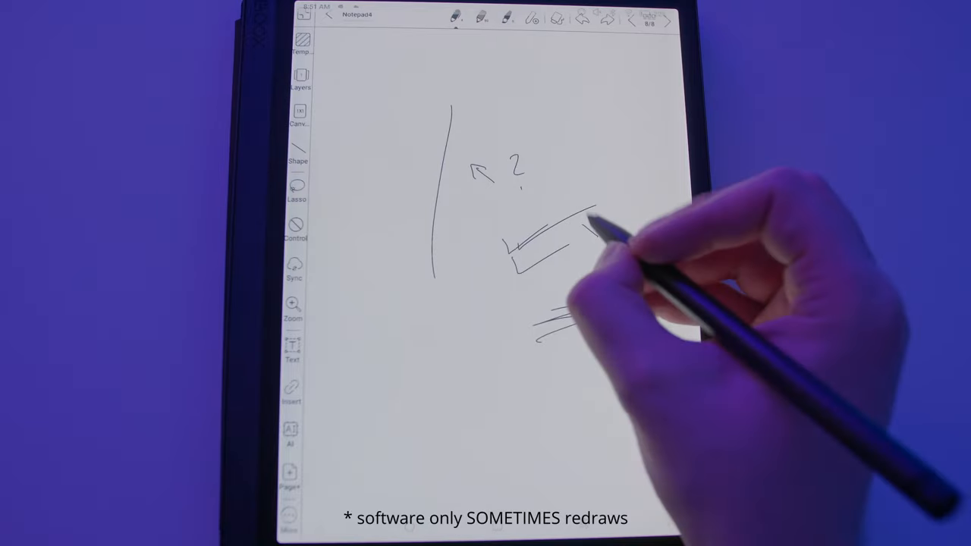
{"action": "left_click_drag", "start_coordinate": [576, 220], "coordinate": [607, 243]}
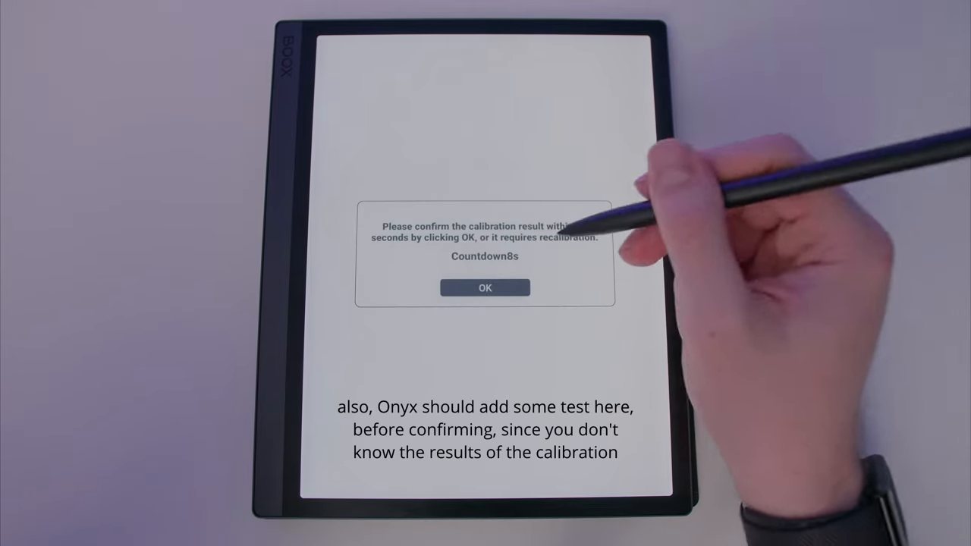
Step: Accept the pen calibration result with OK before the countdown ends
{"action": "left_click", "coordinate": [485, 287]}
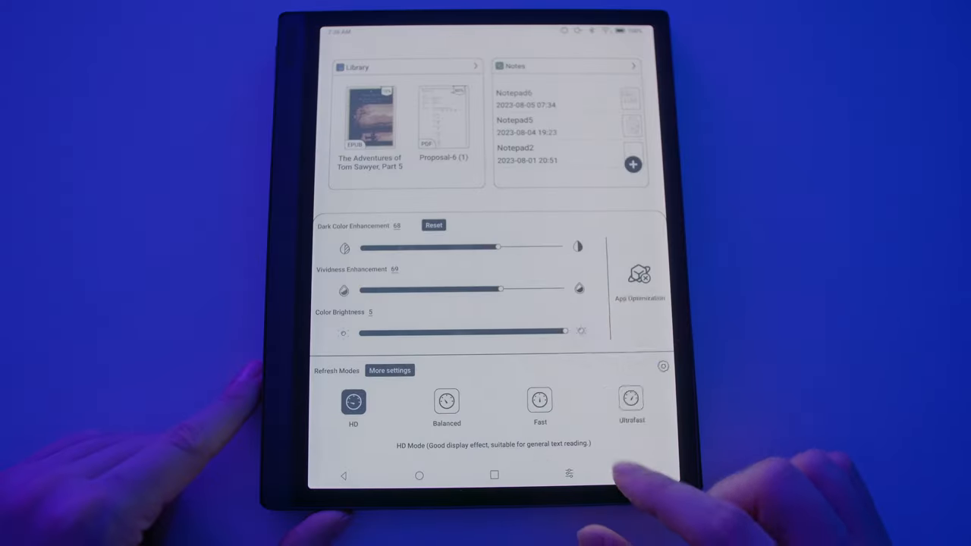
Step: Nudge a slider in the display enhancement panel slightly to the right
{"action": "left_click_drag", "start_coordinate": [497, 247], "coordinate": [522, 248]}
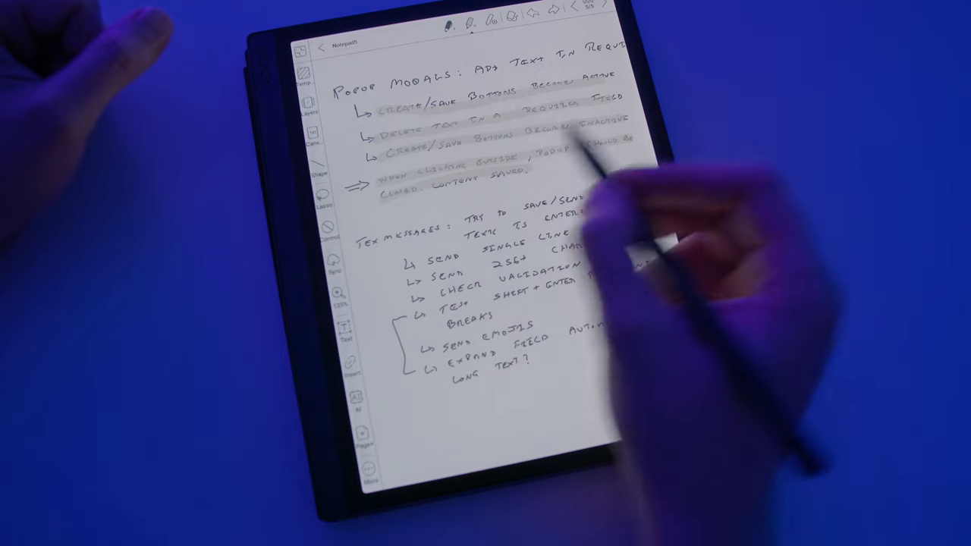
Step: Pull down the top bar to show the colour enhancement sliders and HD refresh mode
{"action": "left_click", "coordinate": [465, 19]}
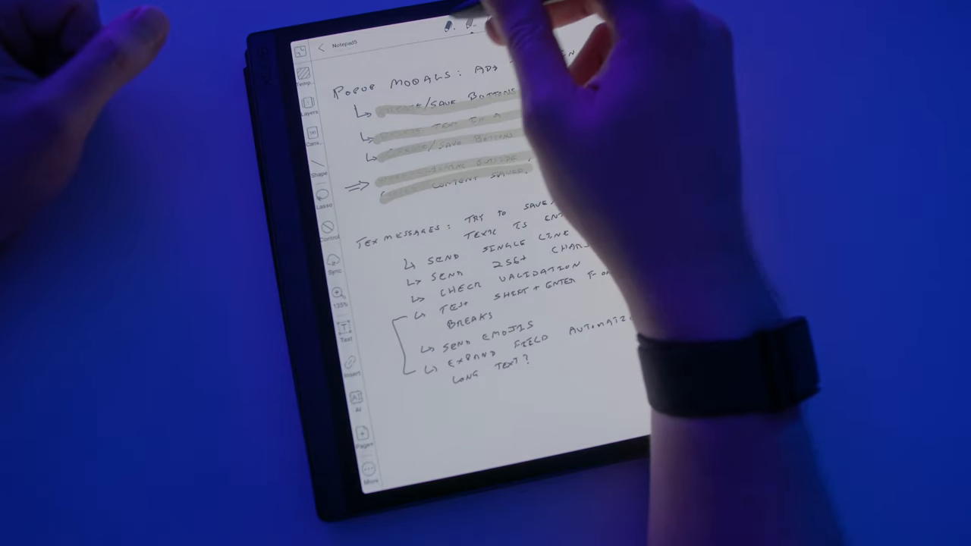
{"action": "left_click", "coordinate": [453, 23]}
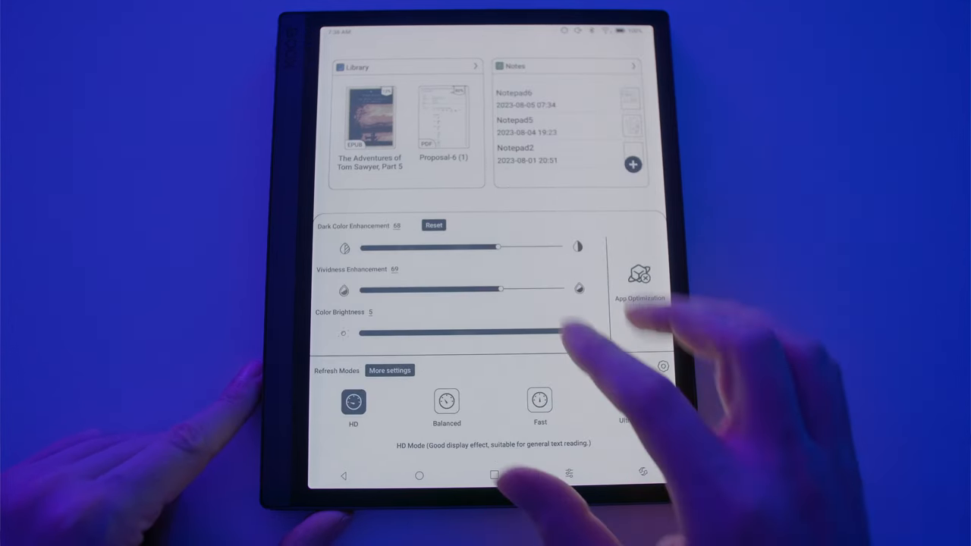
Step: Swipe away the colour panel to show Hardware info with CPU clusters and frequencies
{"action": "left_click_drag", "start_coordinate": [497, 247], "coordinate": [576, 247]}
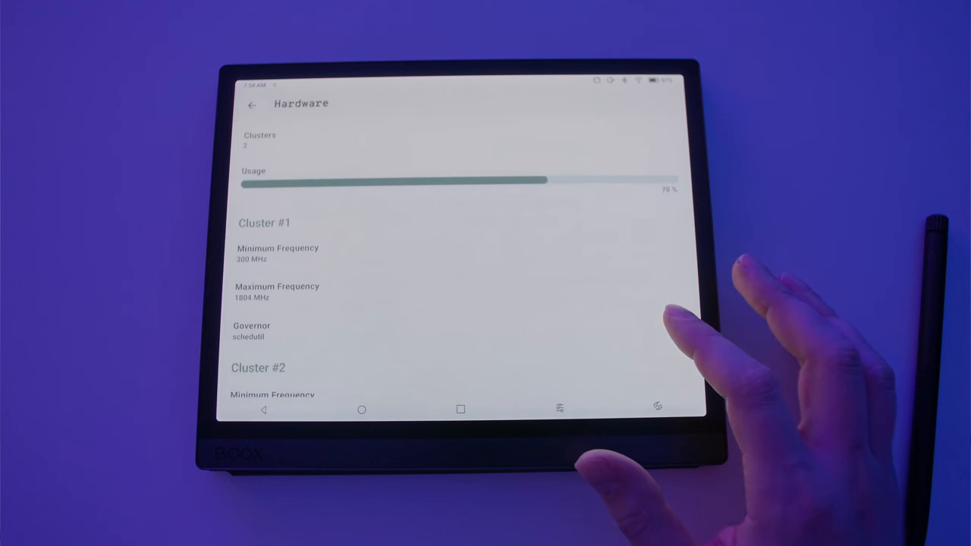
Step: Scroll through the benchmark results: Multi-Core 1095, Integer and Floating Point scores
{"action": "scroll", "scroll_direction": "down", "scroll_amount": 3}
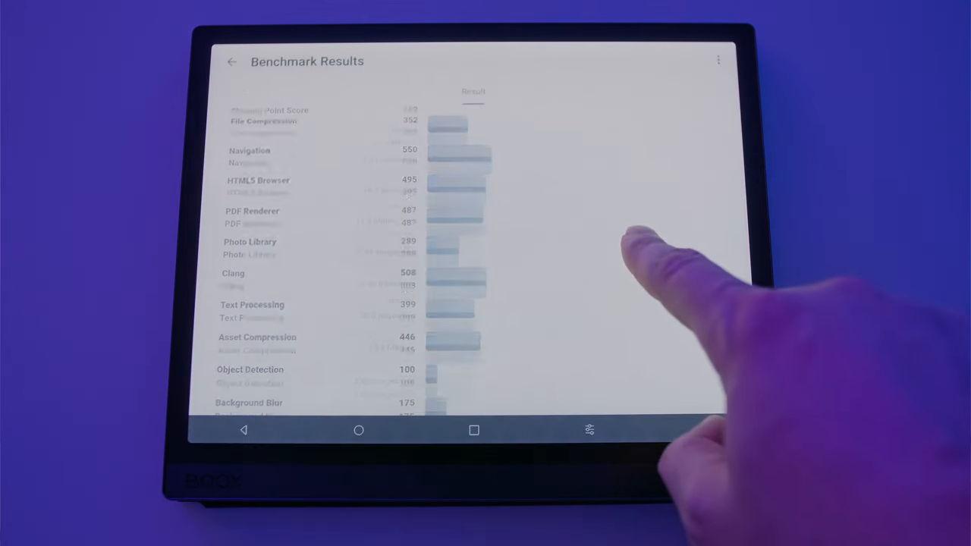
{"action": "scroll", "scroll_direction": "down", "scroll_amount": 3}
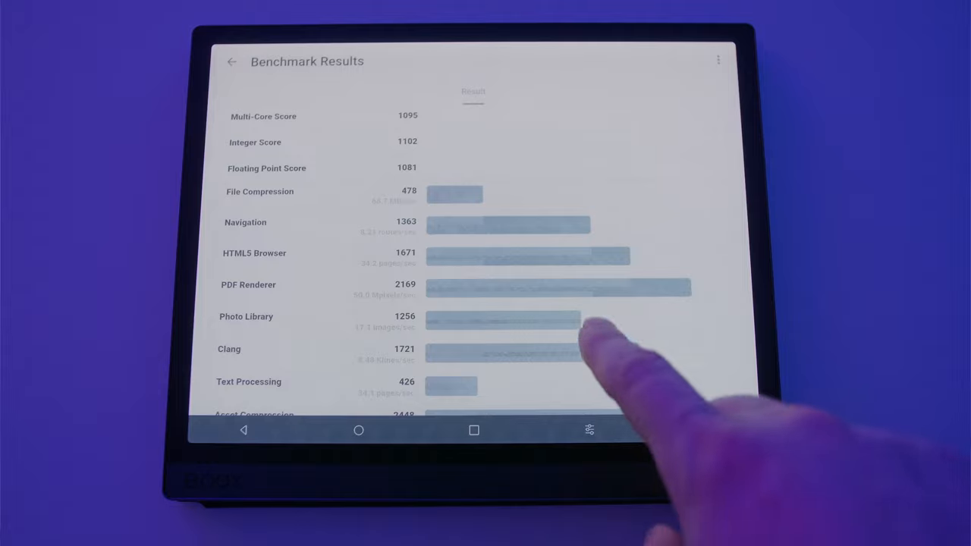
{"action": "scroll", "scroll_direction": "down", "scroll_amount": 3}
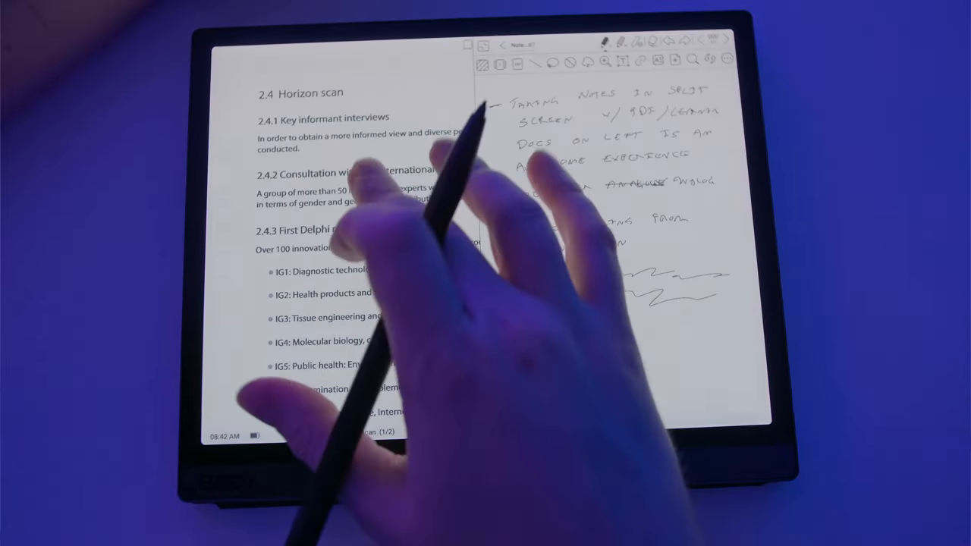
Step: Show Notepad6's General info dialog with Lock, Delete, Move and Copy options
{"action": "scroll", "scroll_direction": "down", "scroll_amount": 3}
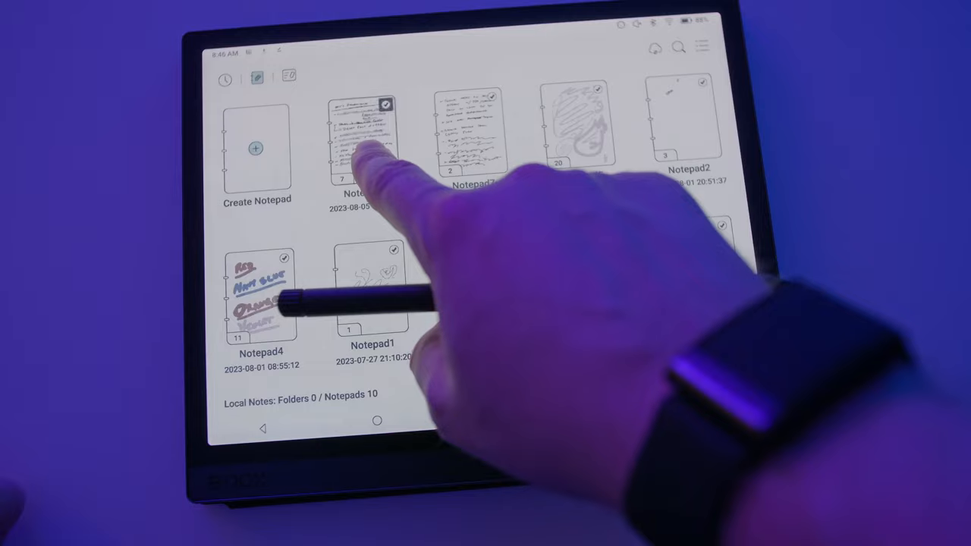
{"action": "left_click", "coordinate": [364, 140]}
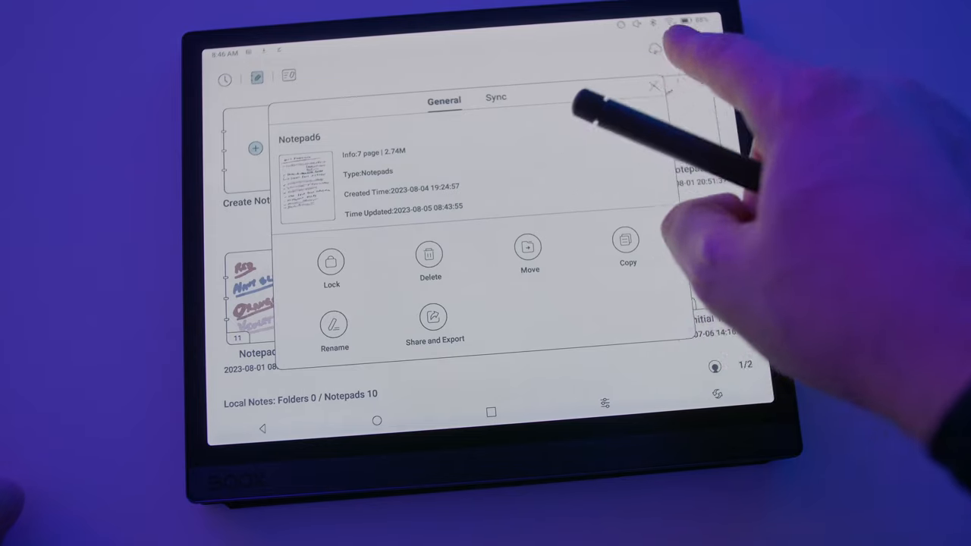
{"action": "left_click", "coordinate": [652, 86]}
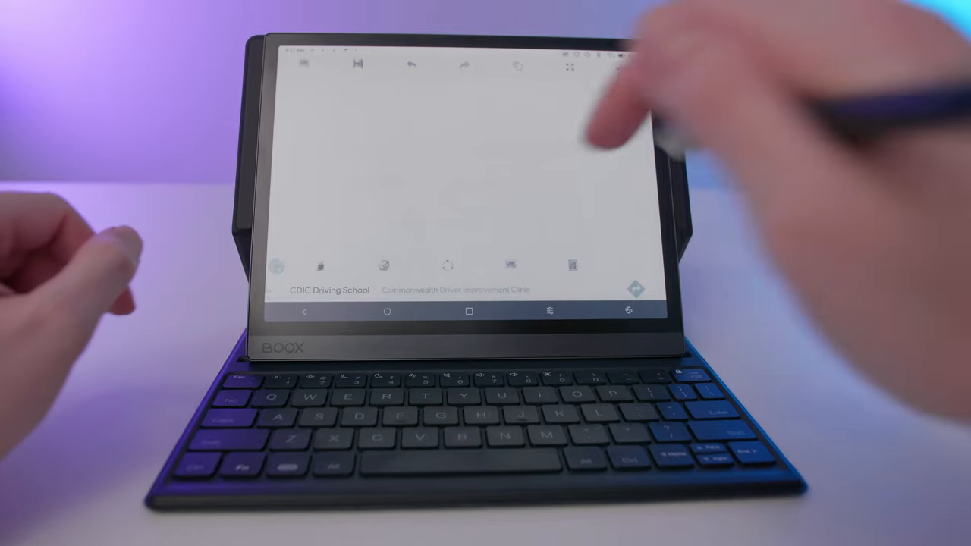
{"action": "left_click_drag", "start_coordinate": [341, 144], "coordinate": [410, 114]}
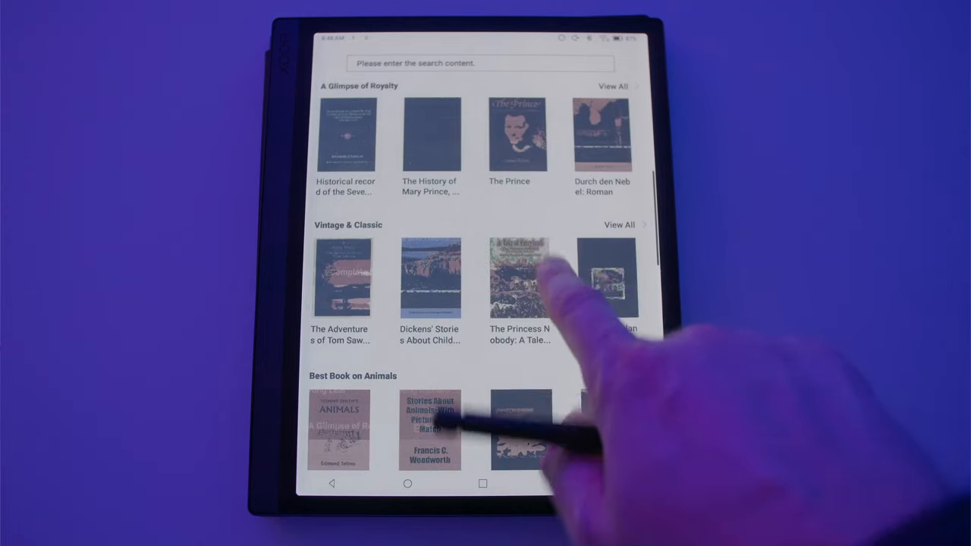
Step: Scroll the Non-fiction category and open the first non-fiction book
{"action": "scroll", "scroll_direction": "down", "scroll_amount": 3}
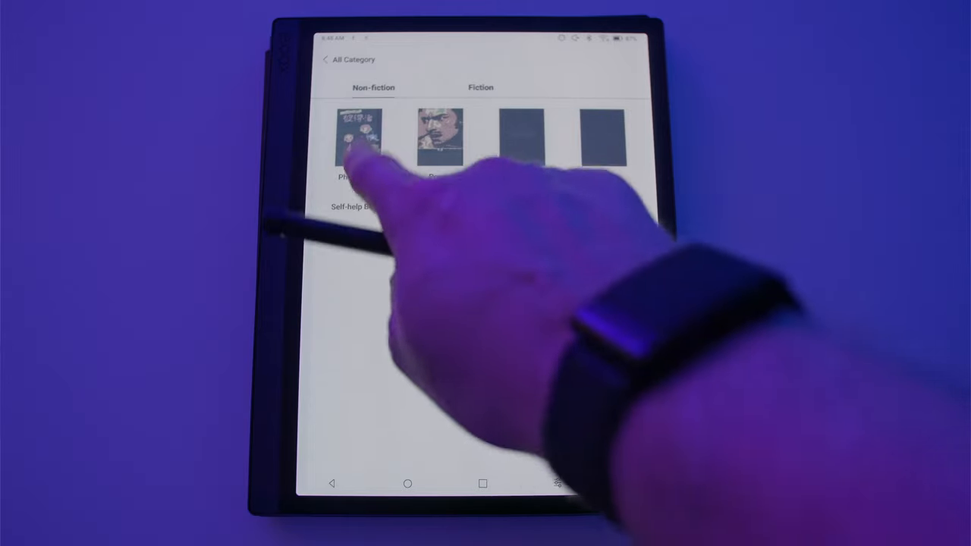
{"action": "left_click", "coordinate": [359, 137]}
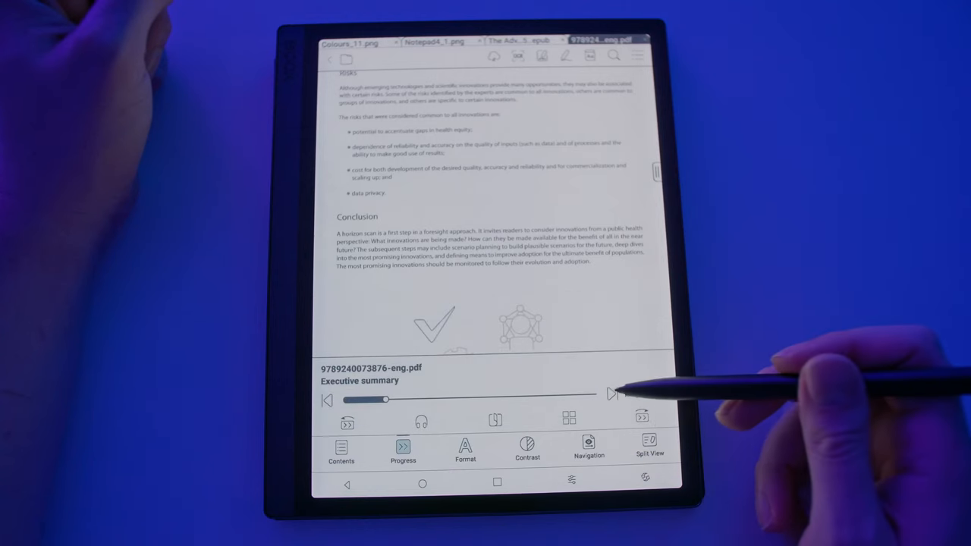
Step: Jump to the Introduction chapter and pick the lined template beside McKinsey
{"action": "left_click", "coordinate": [614, 393]}
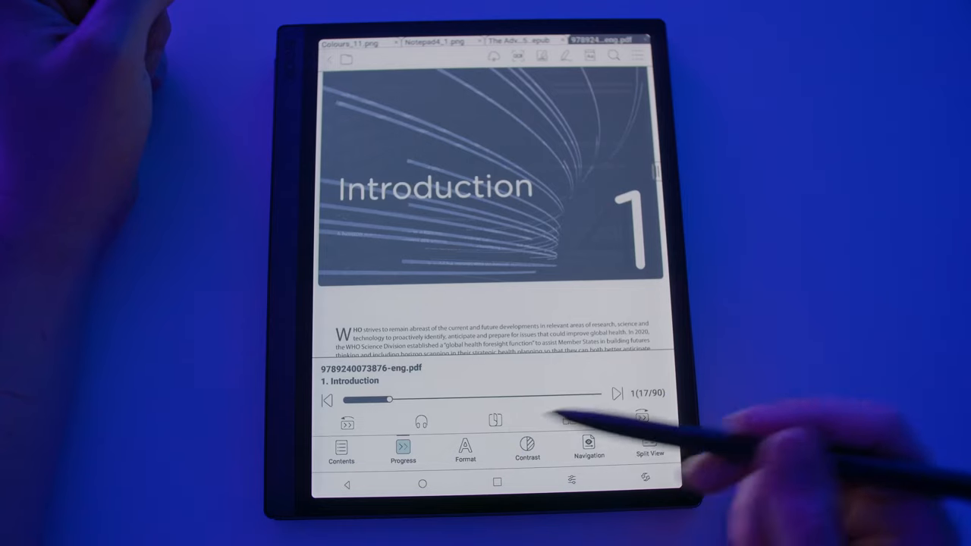
{"action": "left_click", "coordinate": [465, 448]}
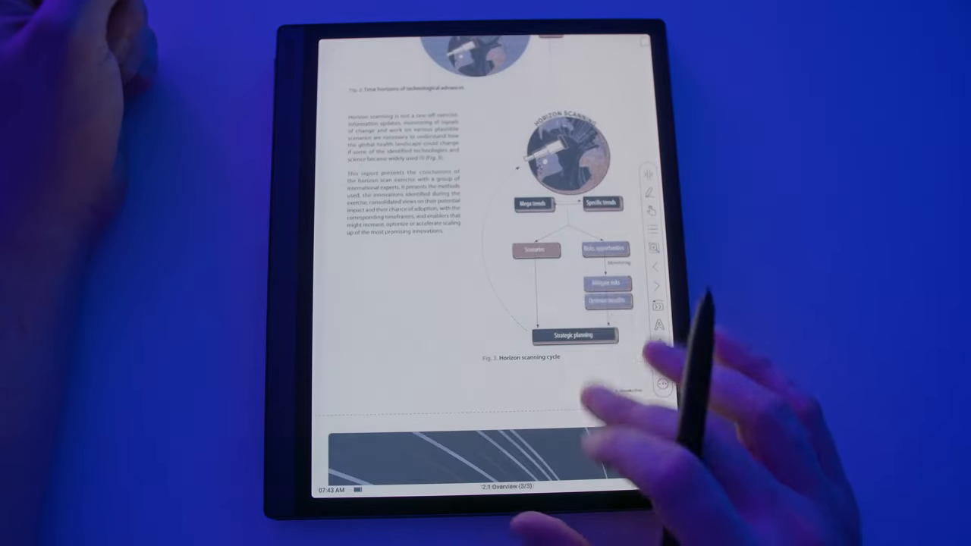
{"action": "scroll", "scroll_direction": "down", "scroll_amount": 3}
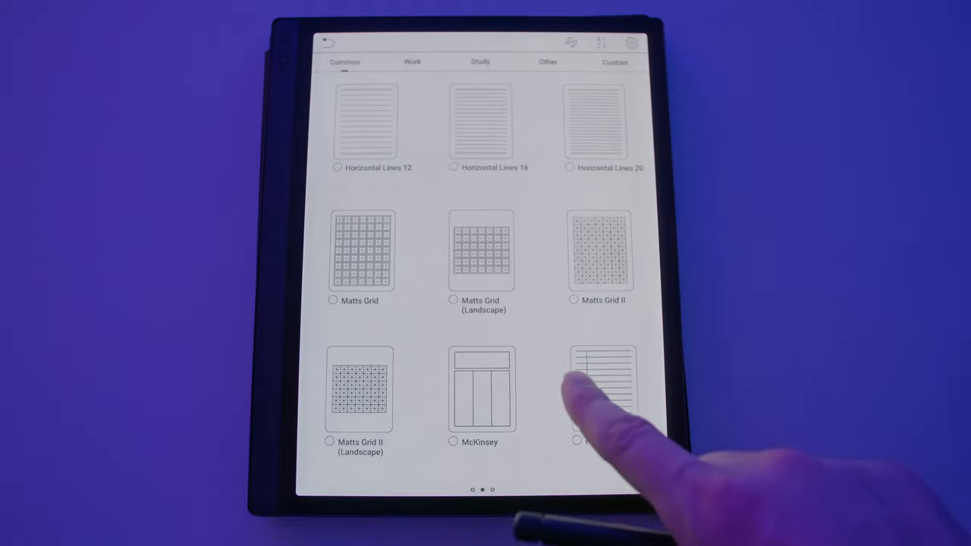
{"action": "left_click", "coordinate": [569, 168]}
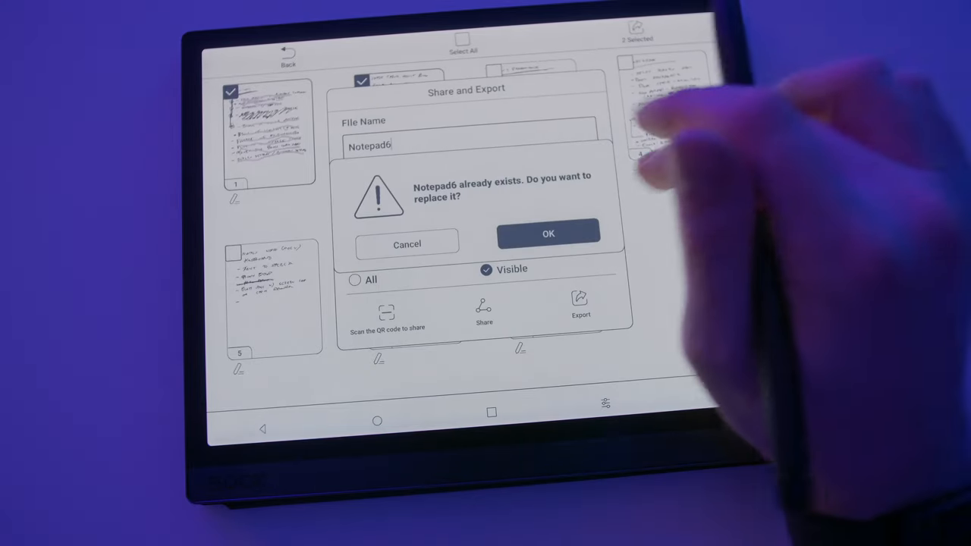
Step: Confirm replacing the existing Notepad6 file with the new export
{"action": "left_click", "coordinate": [547, 233]}
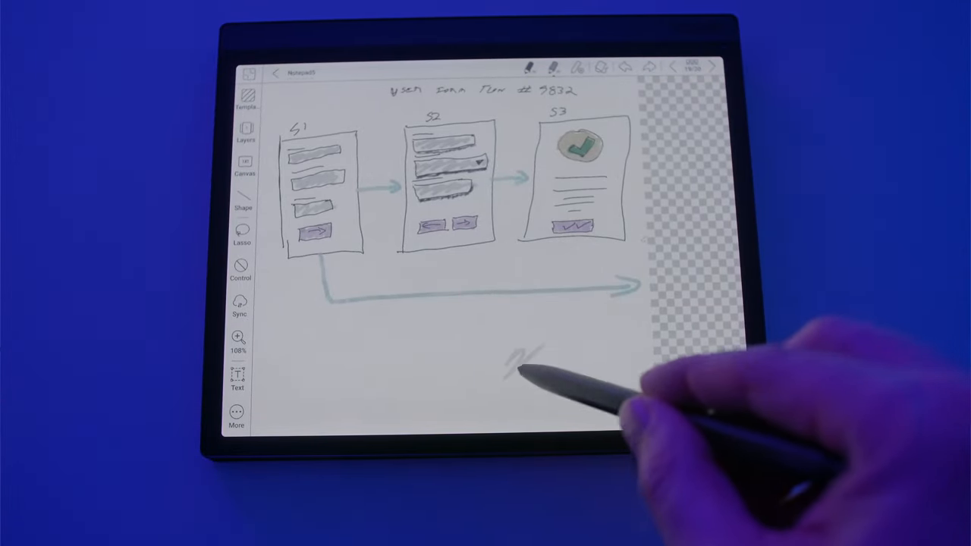
Step: Draw test scribbles and a wavy line beside the user-flow diagram on Notepad5
{"action": "left_click_drag", "start_coordinate": [515, 360], "coordinate": [629, 326]}
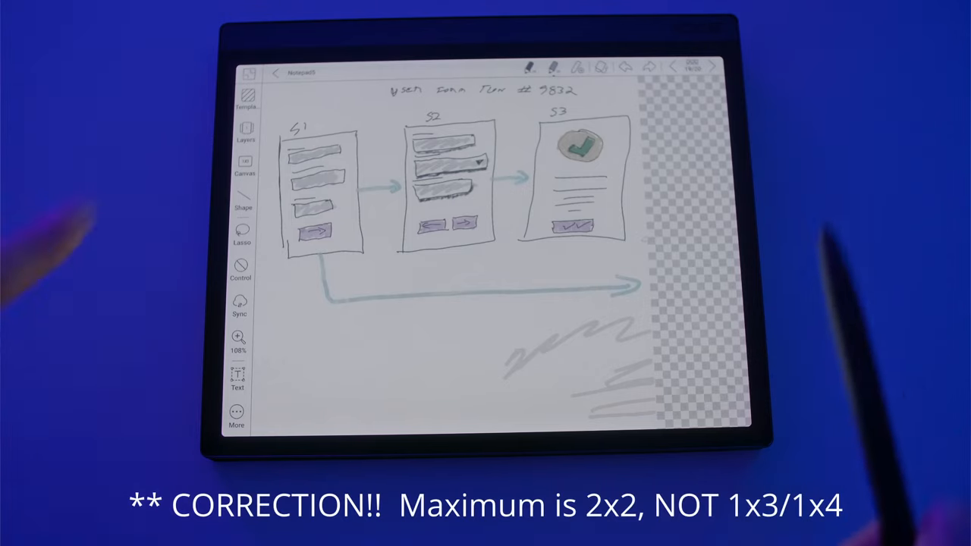
{"action": "left_click", "coordinate": [245, 163]}
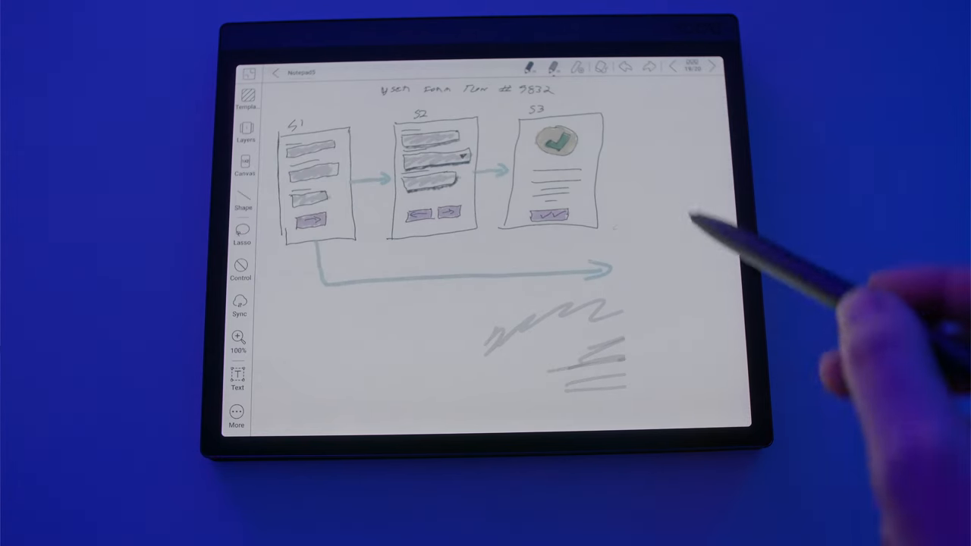
{"action": "left_click_drag", "start_coordinate": [675, 136], "coordinate": [693, 262]}
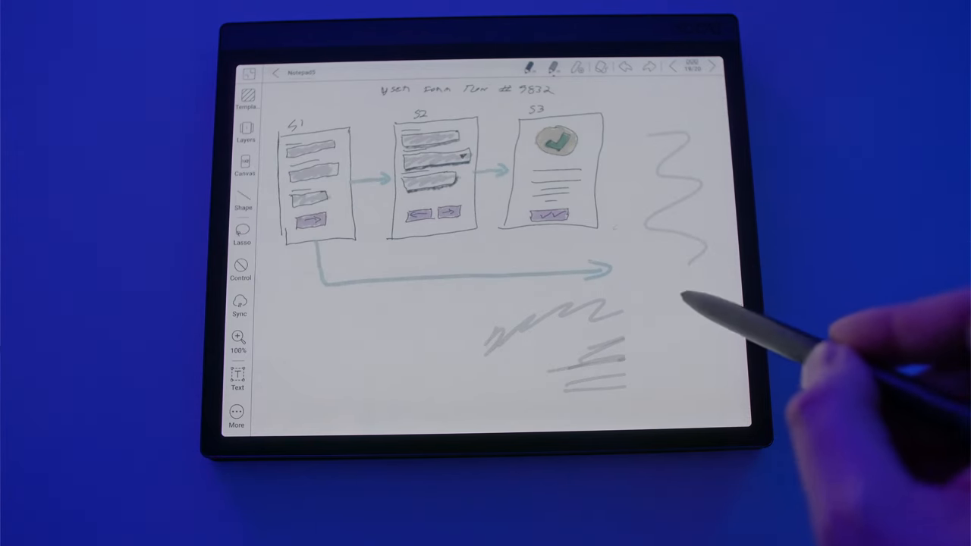
{"action": "left_click_drag", "start_coordinate": [622, 303], "coordinate": [720, 394]}
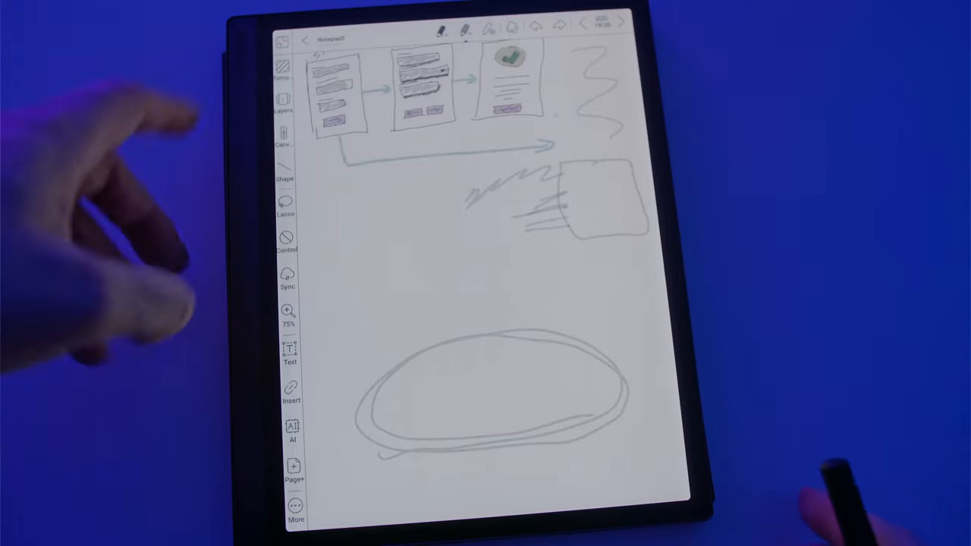
Step: Begin a new text notepad named TEXT3 using the Blank template
{"action": "left_click", "coordinate": [285, 129]}
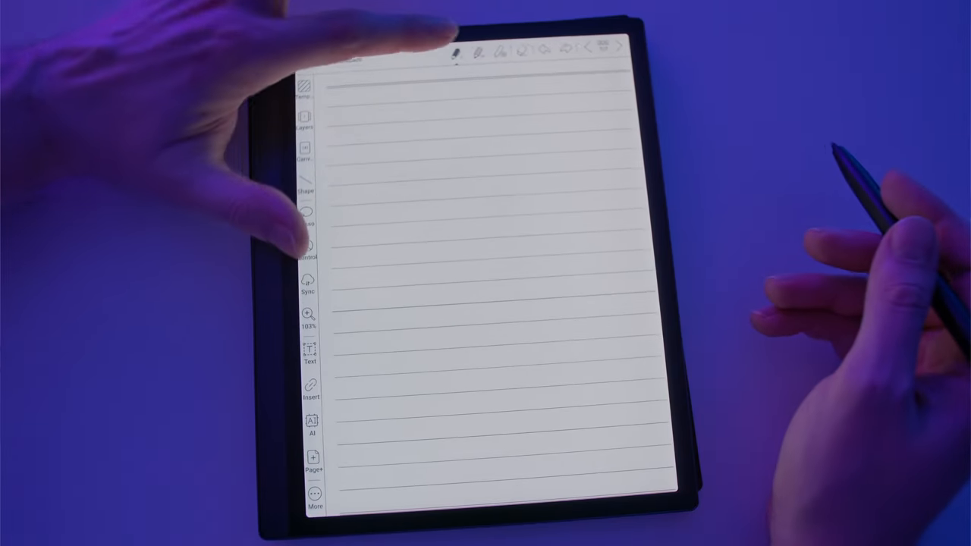
{"action": "left_click", "coordinate": [454, 49]}
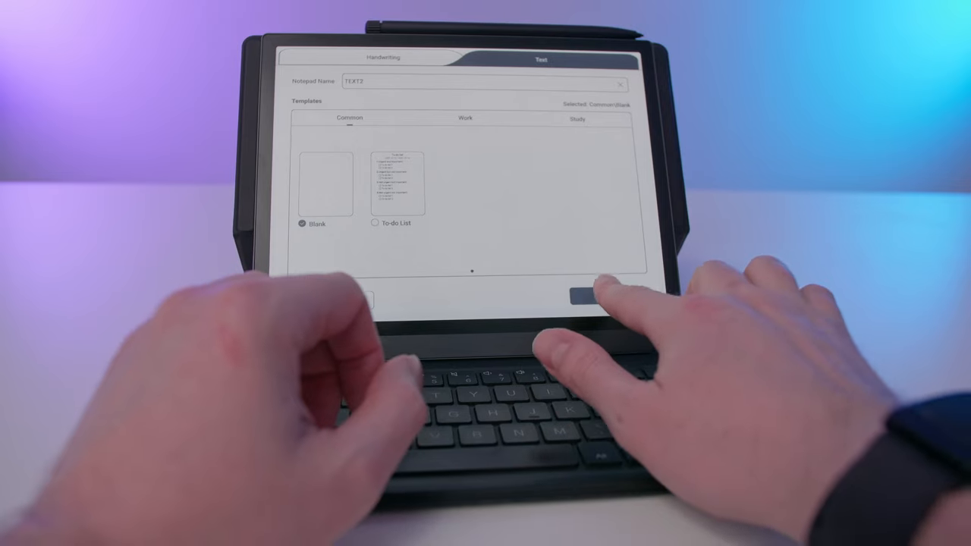
Step: Create TEXT3 and dictate 'and sentences figuring out questions they can't go back'
{"action": "left_click", "coordinate": [602, 296]}
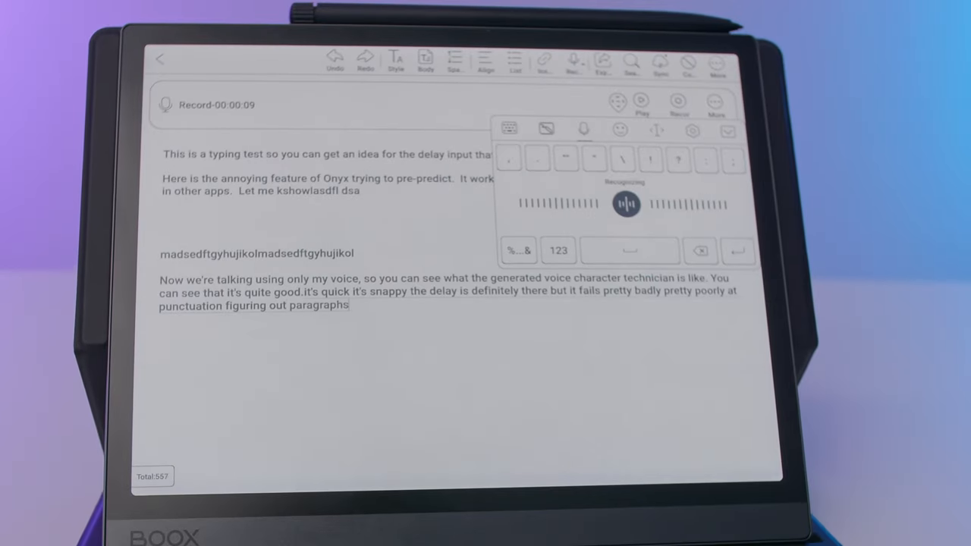
{"action": "type", "text": "and sentences figuring out"}
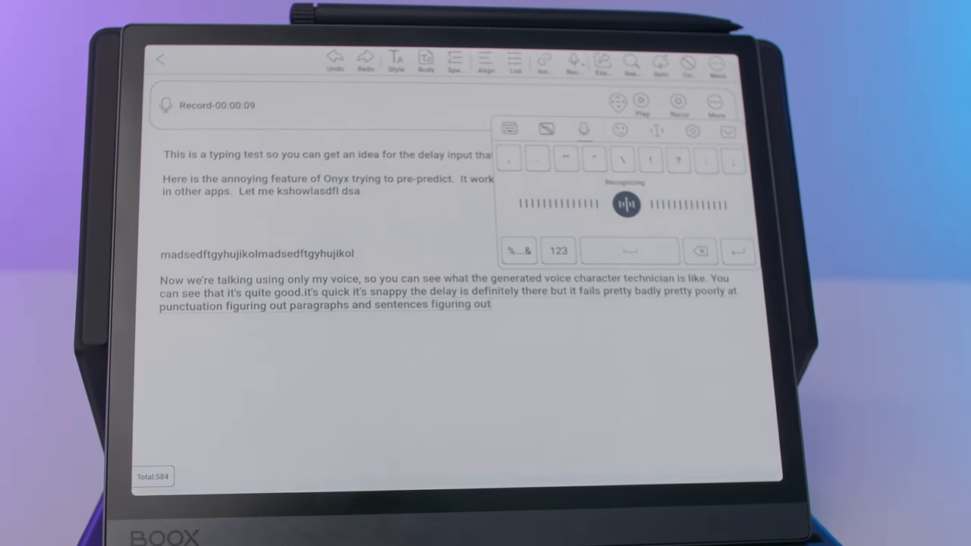
{"action": "type", "text": "questions they can't go back"}
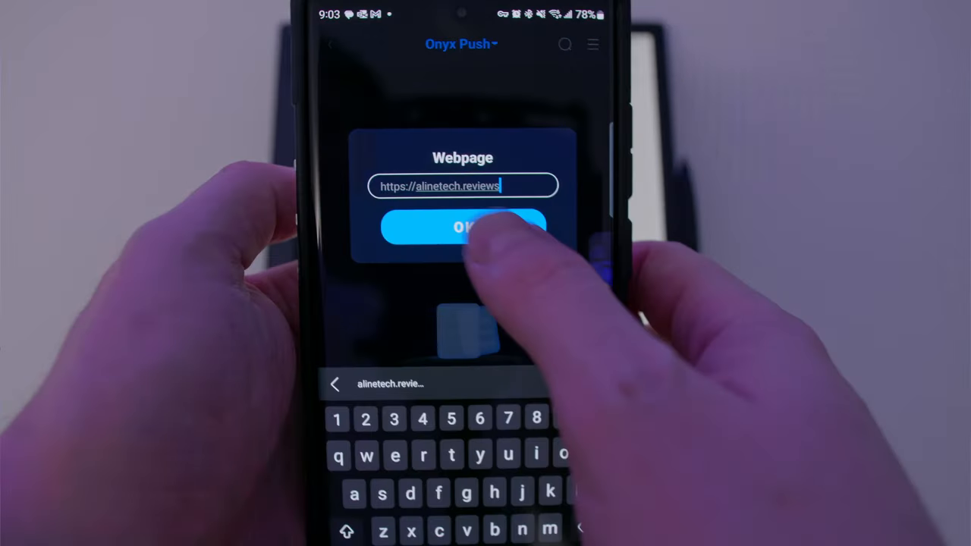
Step: Confirm the alinetech.reviews URL in the Webpage dialog to push it to the tablet
{"action": "left_click", "coordinate": [462, 228]}
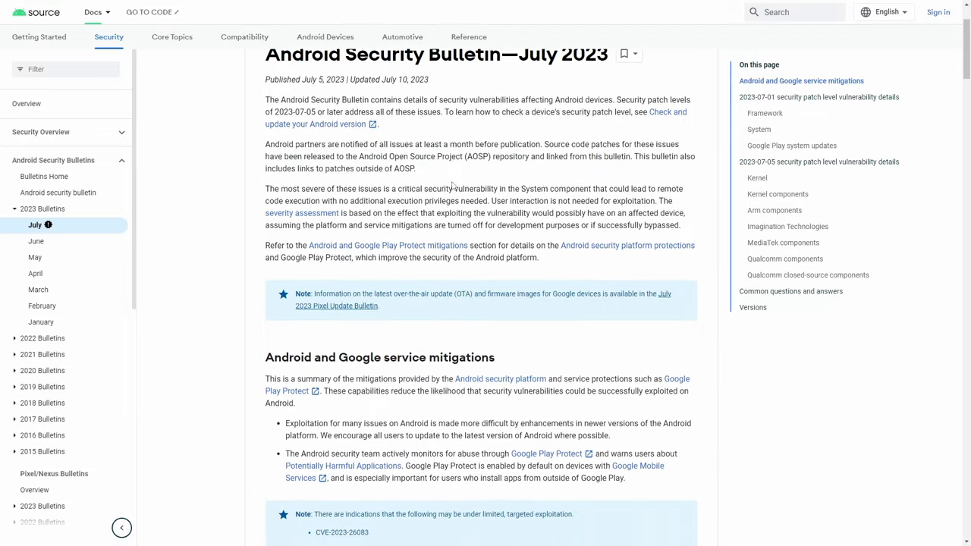
Step: Scroll down through the July 2023 Android Security Bulletin page
{"action": "scroll", "scroll_direction": "down", "scroll_amount": 3}
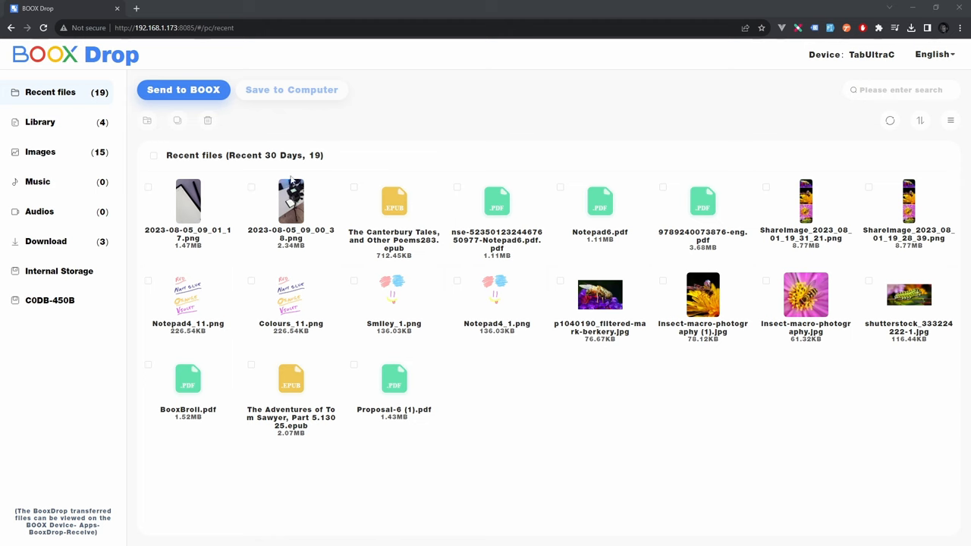
{"action": "mouse_move", "coordinate": [208, 166]}
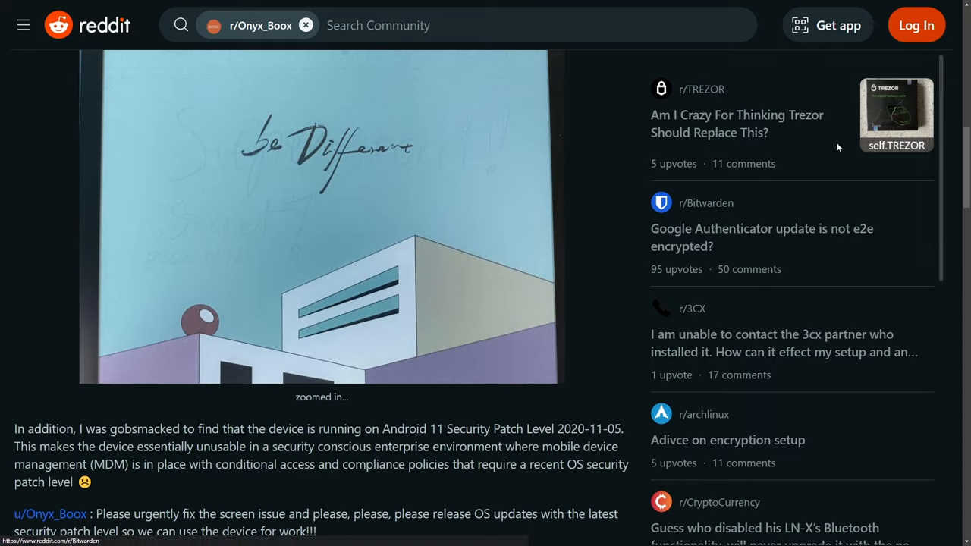
{"action": "scroll", "scroll_direction": "up", "scroll_amount": 3}
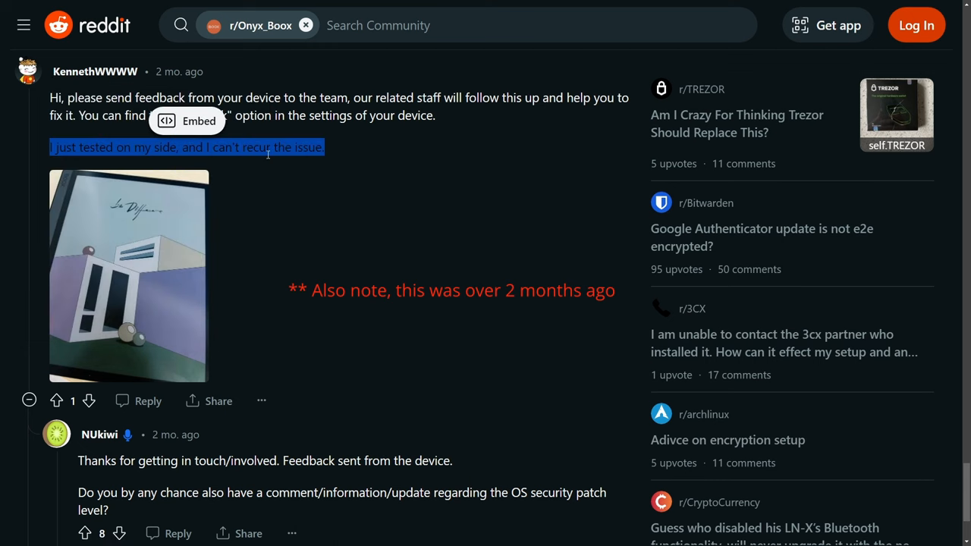
{"action": "mouse_move", "coordinate": [276, 161]}
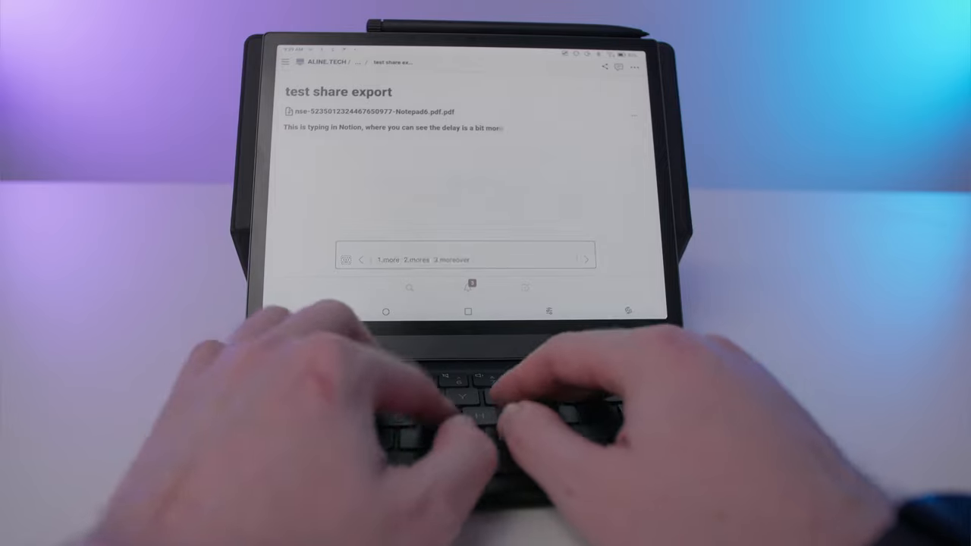
Step: Finish the typing-delay sentence, add an 'In addition' line, and show the keyboard shortcuts overview
{"action": "type", "text": "significant than"}
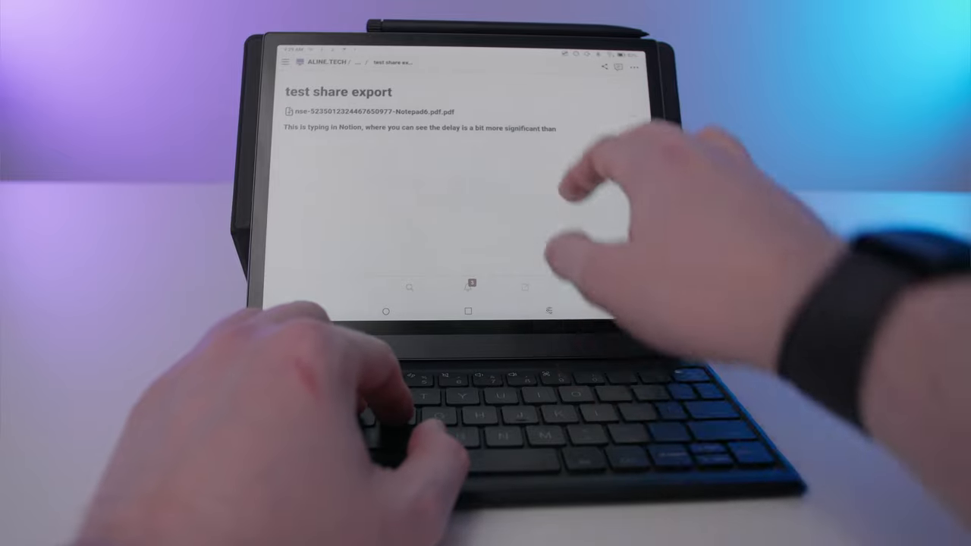
{"action": "type", "text": "when in the default boox notes app."}
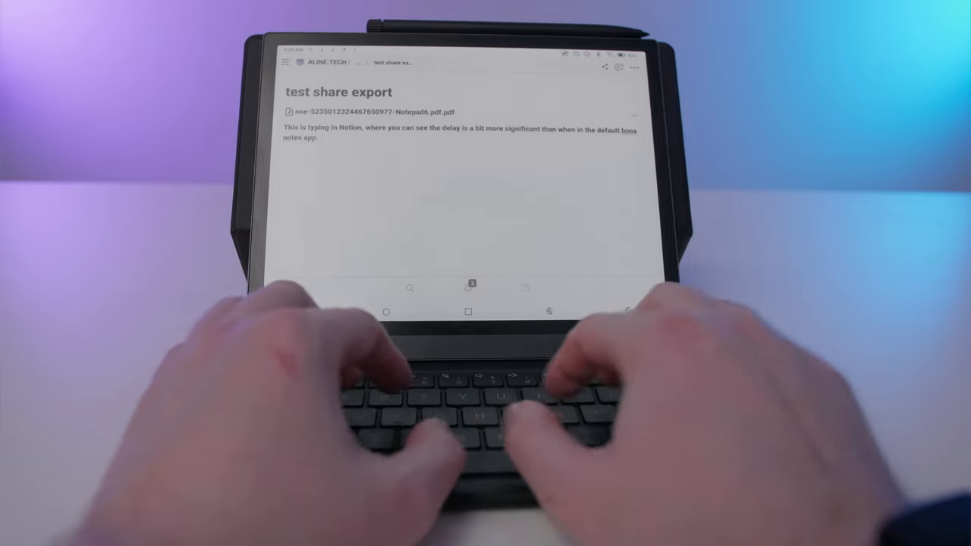
{"action": "type", "text": "In"}
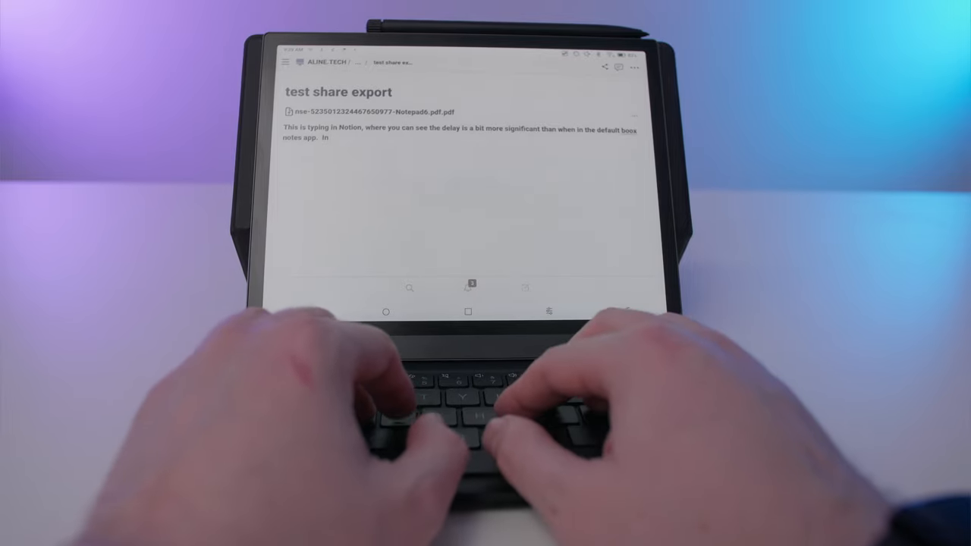
{"action": "type", "text": "additoin, This is typing in Notion, where you can"}
{"action": "type", "text": "you can also"}
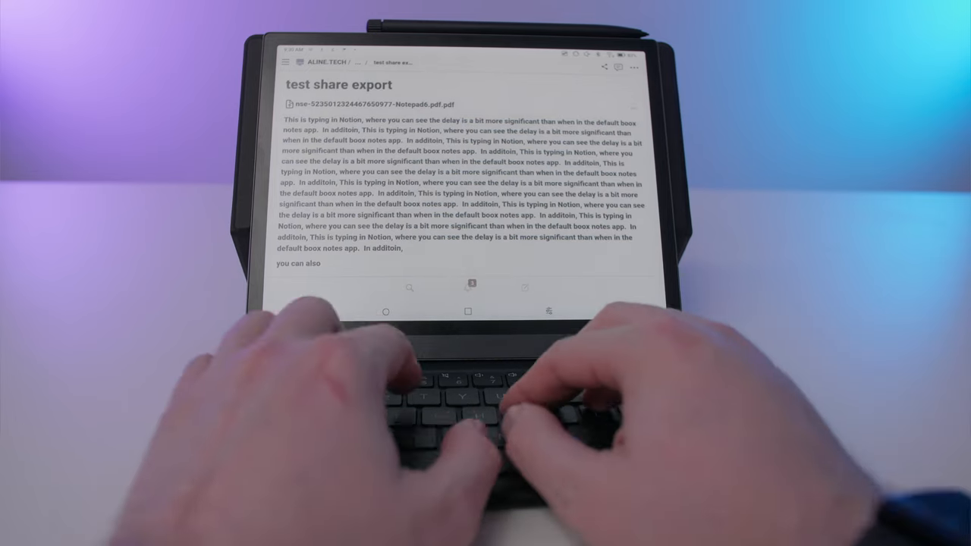
{"action": "type", "text": "se"}
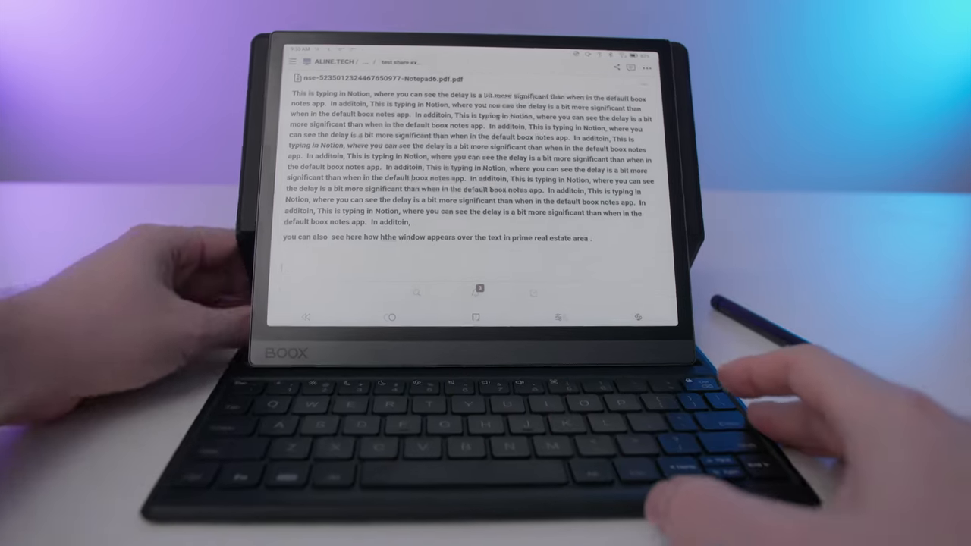
{"action": "key", "text": "cmd+1"}
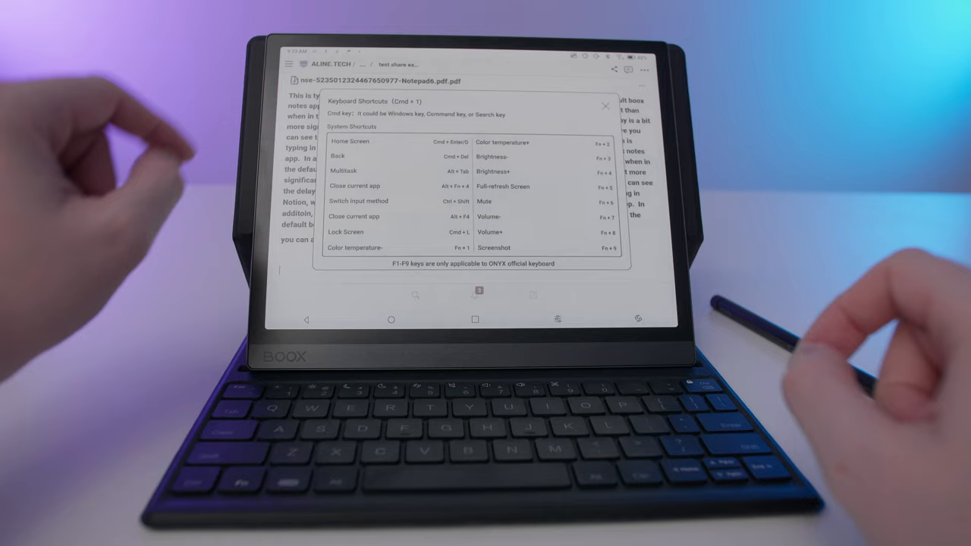